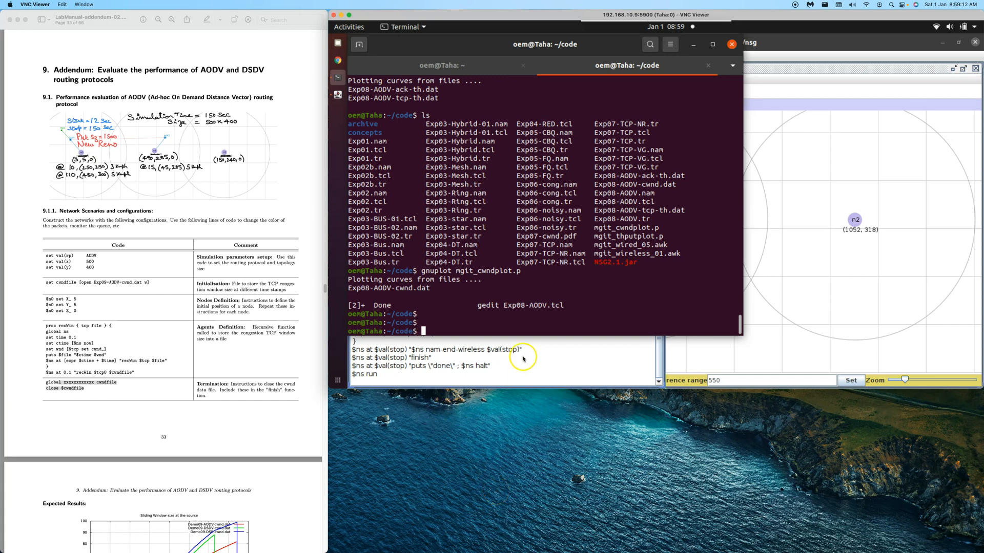
mouse_move(298, 196)
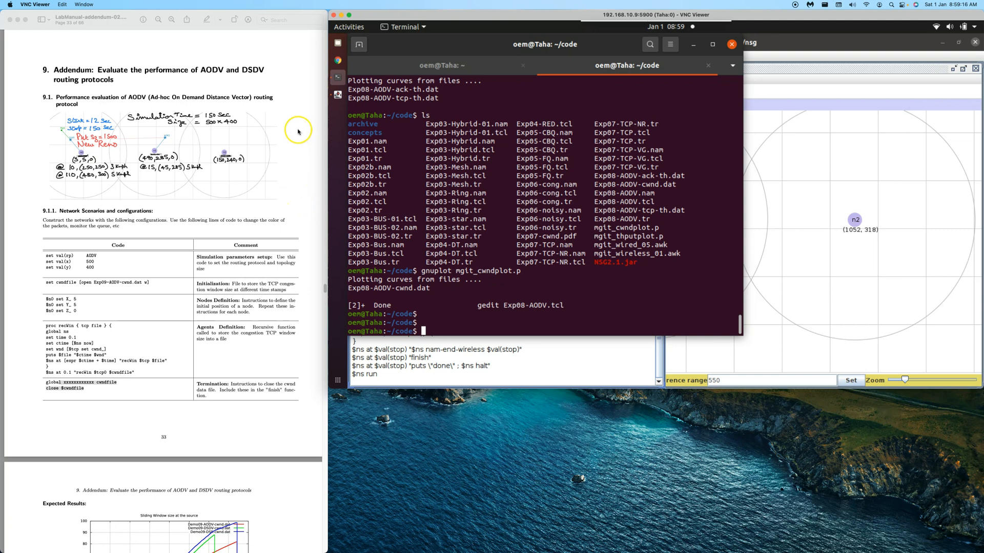
mouse_move(246, 77)
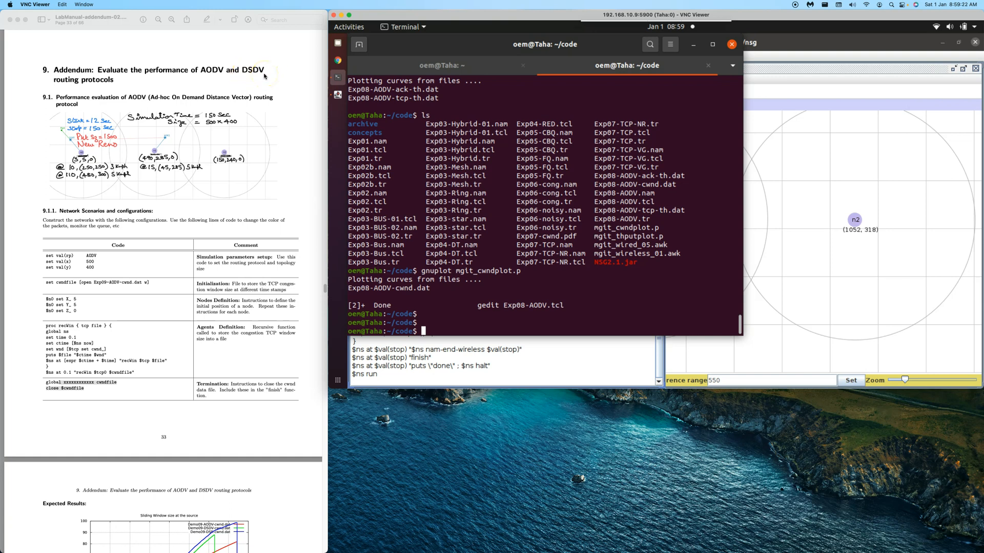
Show the Wireless settings in NSG2's Simulation parameters setup for the scenario.
click(257, 67)
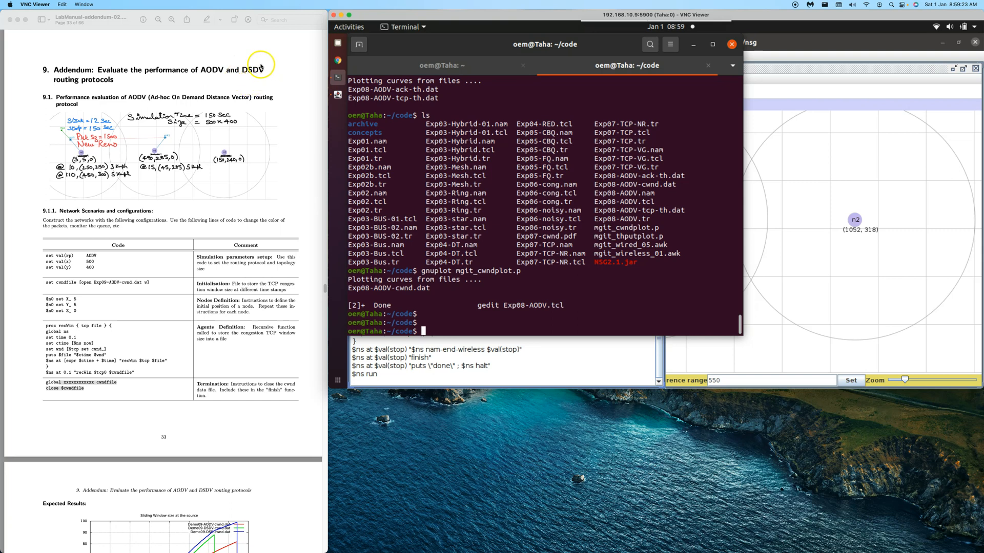
mouse_move(218, 78)
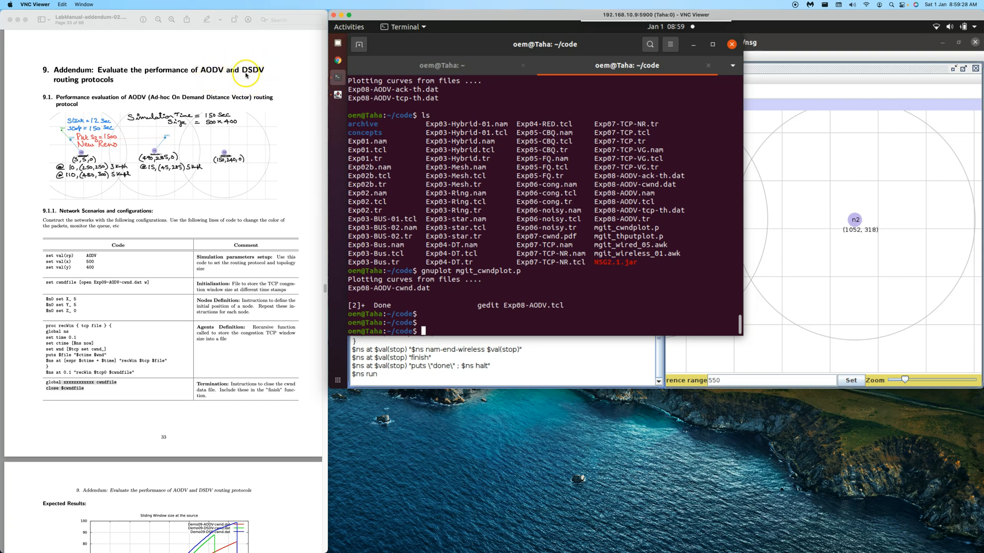
mouse_move(460, 329)
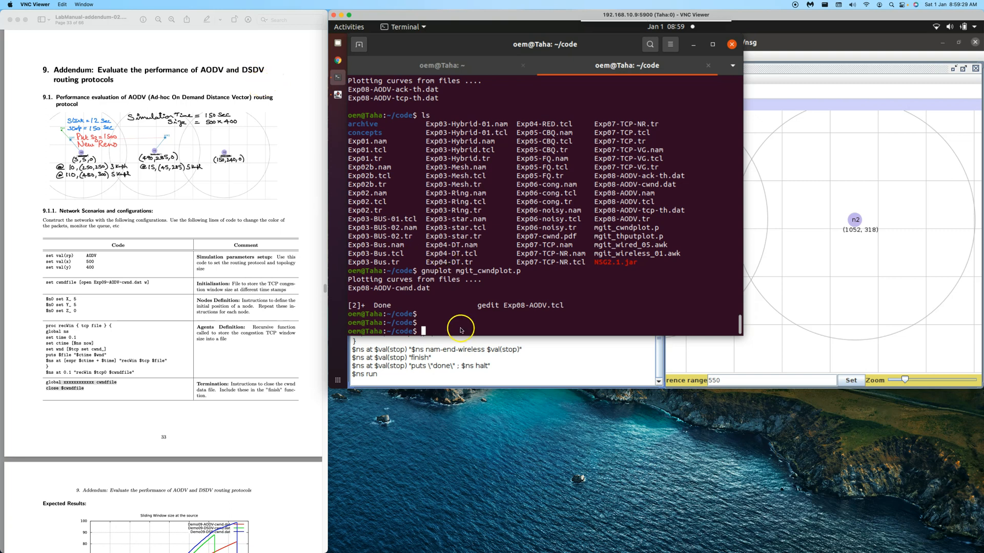
mouse_move(188, 180)
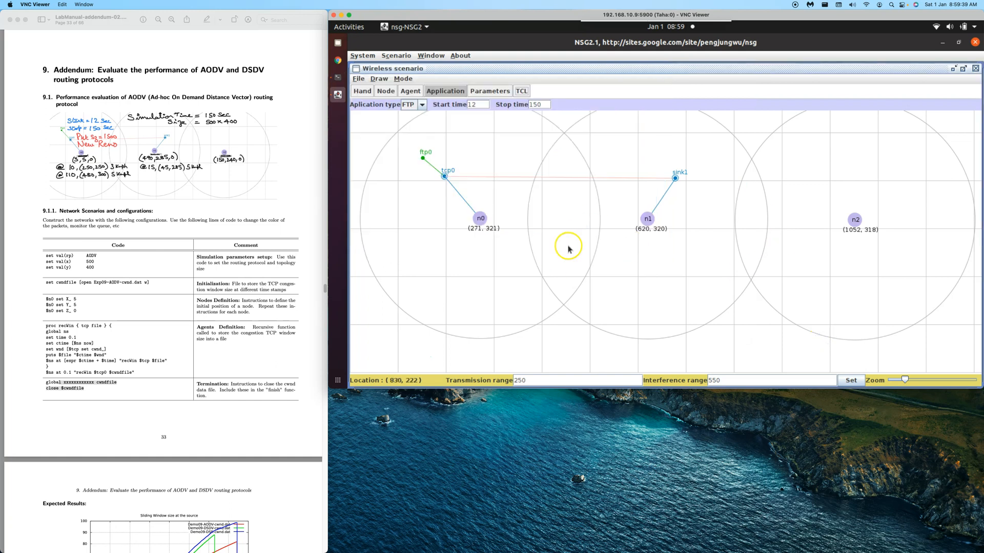
mouse_move(635, 252)
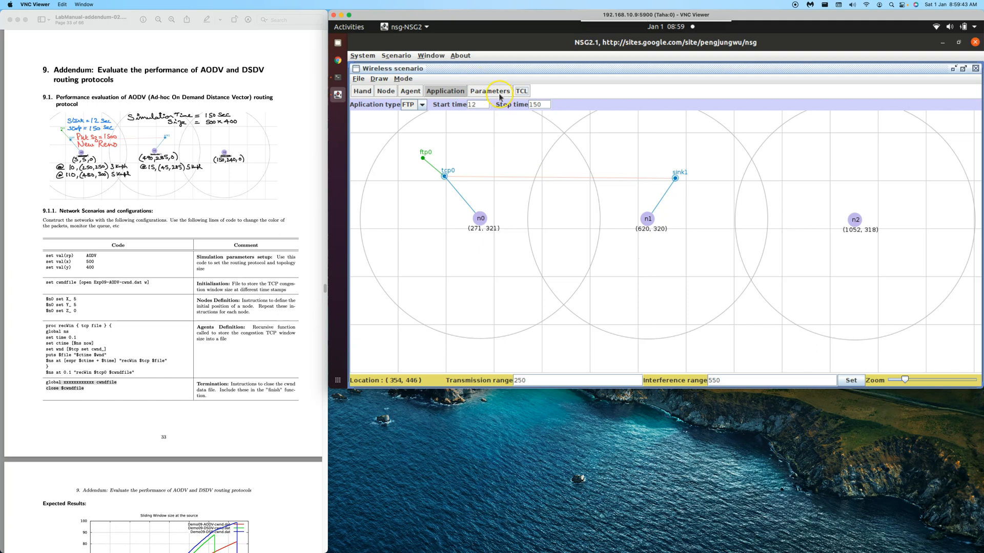
click(490, 91)
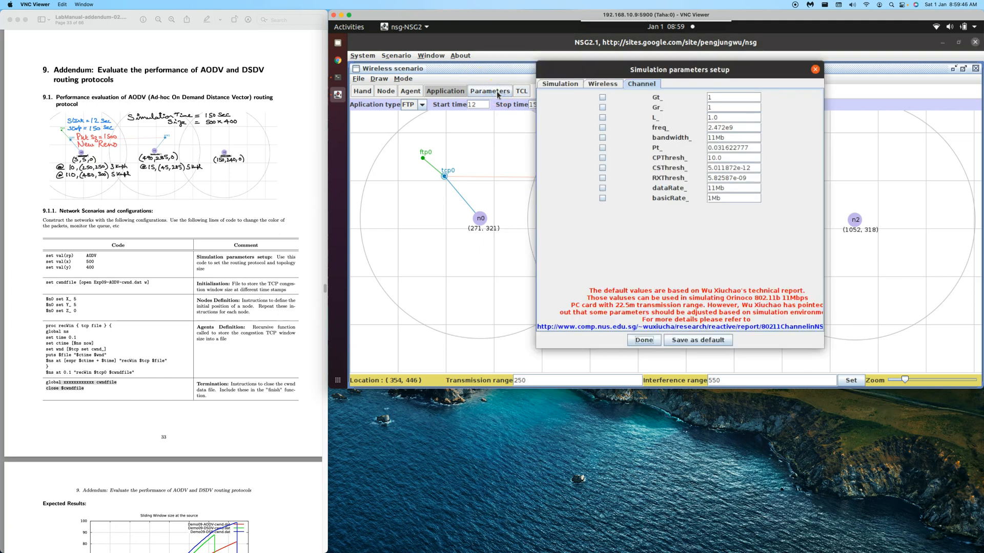
click(601, 83)
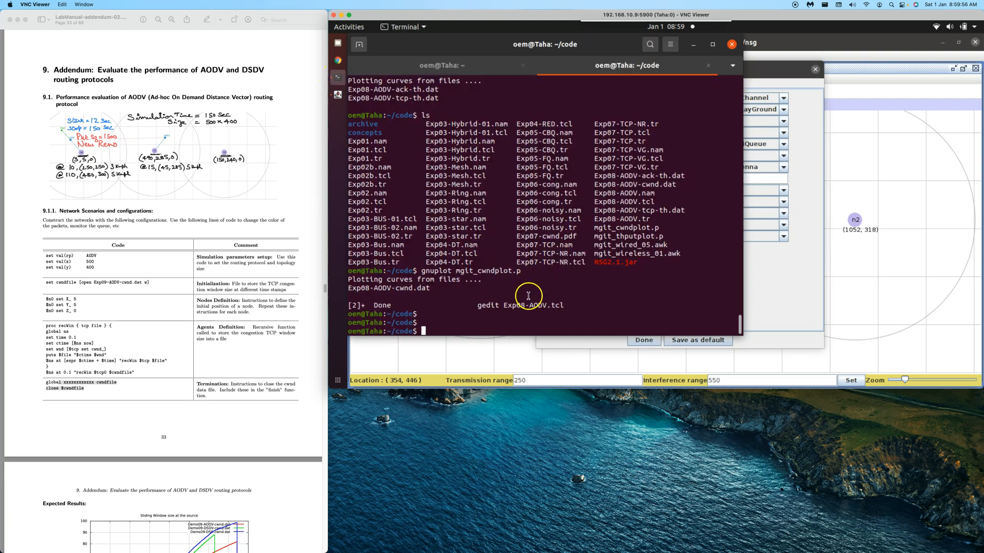
mouse_move(545, 312)
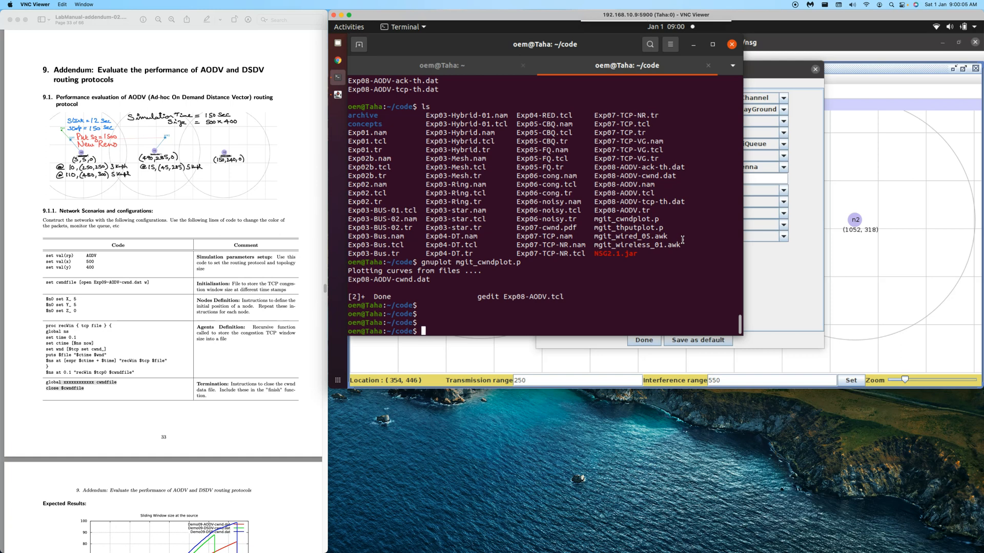
Copy Exp08-AODV.tcl to a new Exp08-DSDV.tcl script with cp.
text(cp)
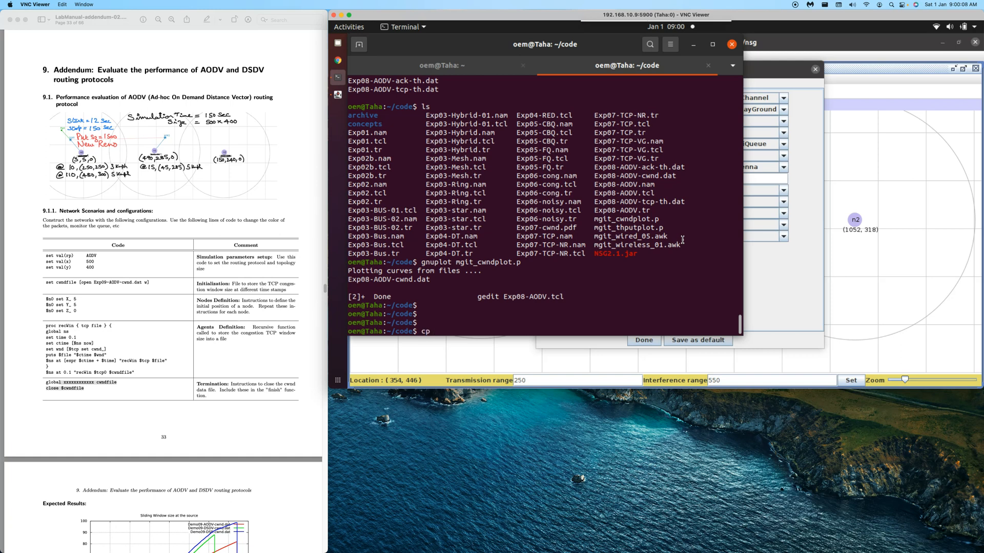
text(Exp08-AODV.tcl)
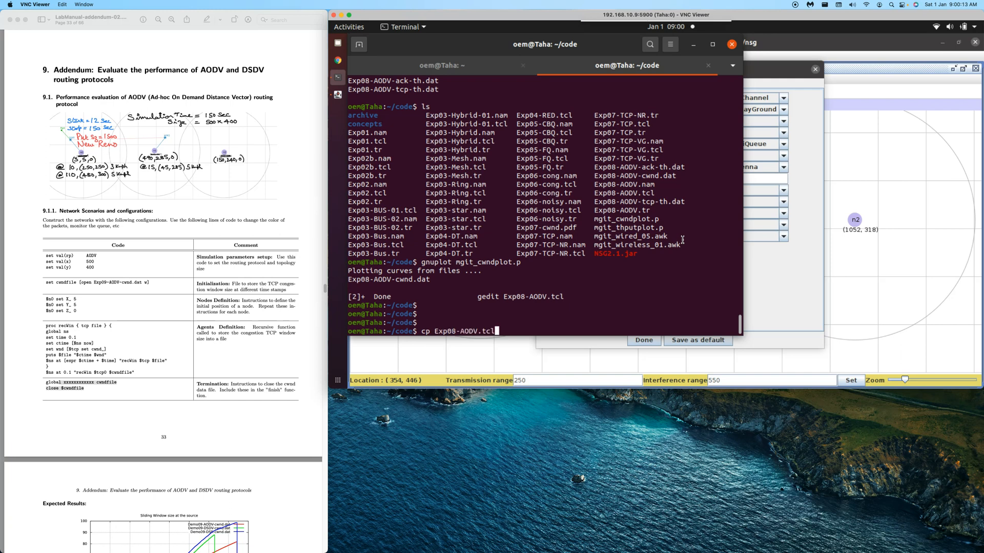
text(Exp)
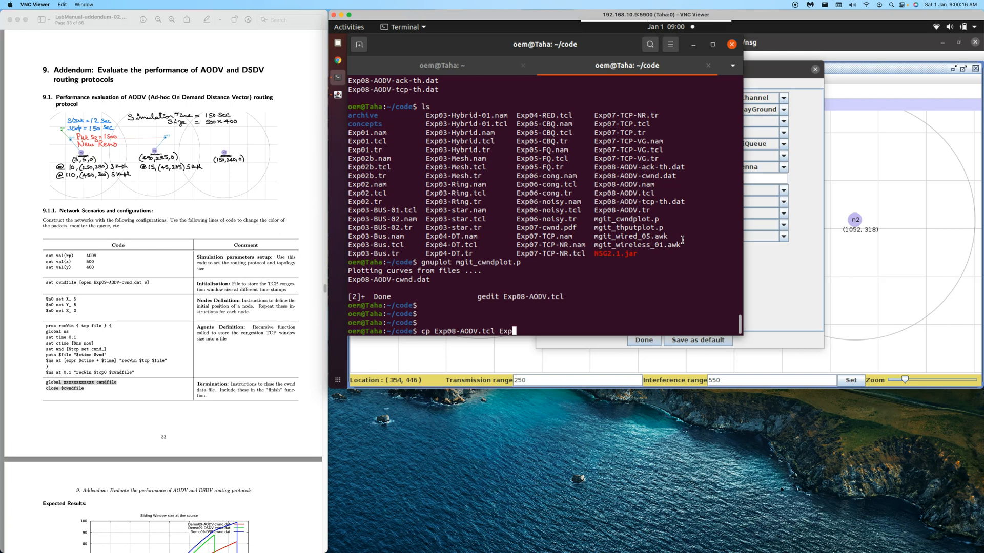
text(08-)
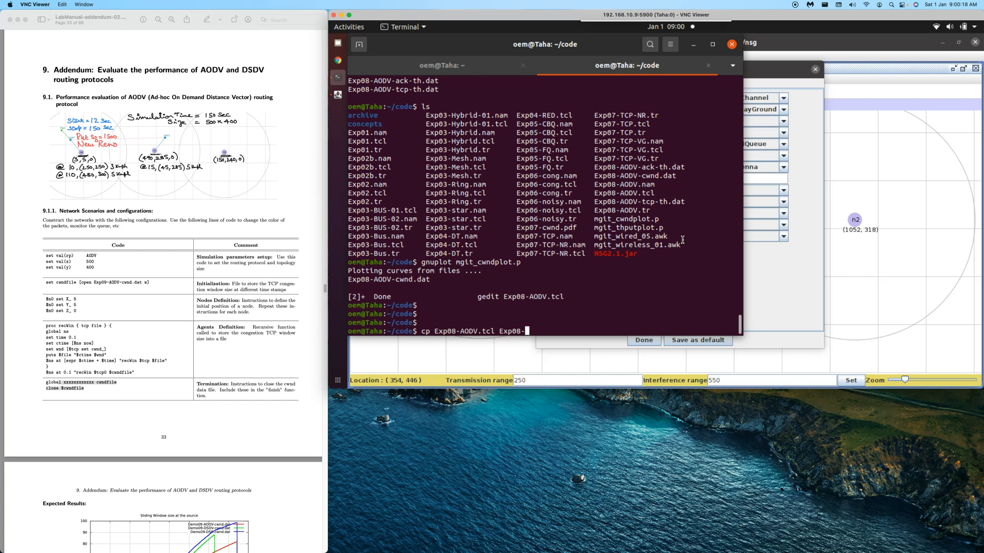
text(DSDV.tcl)
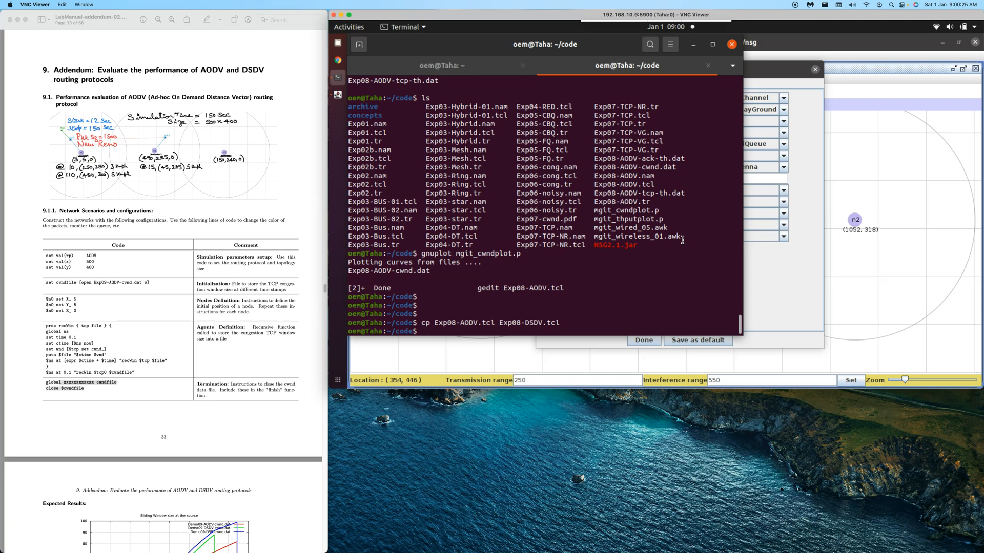
key(Return)
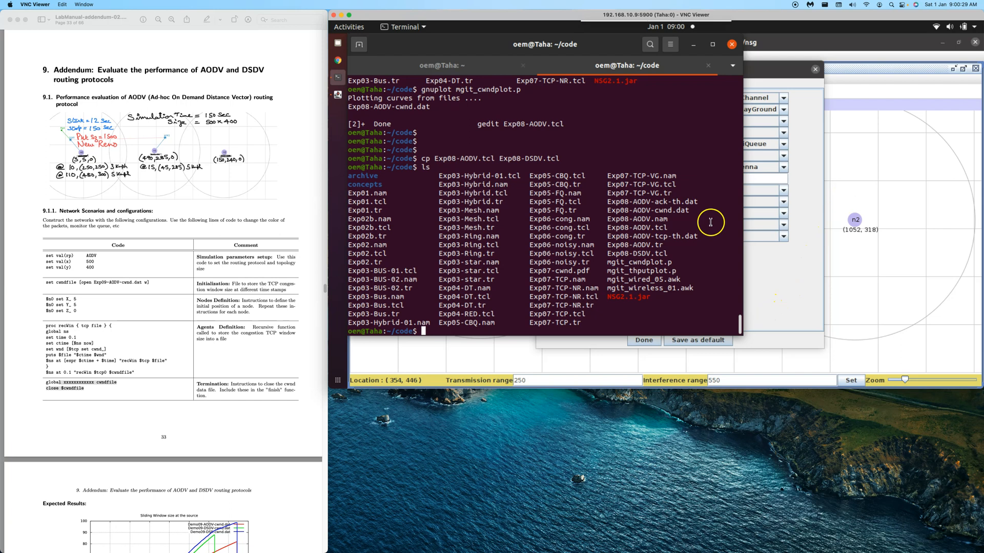
mouse_move(634, 257)
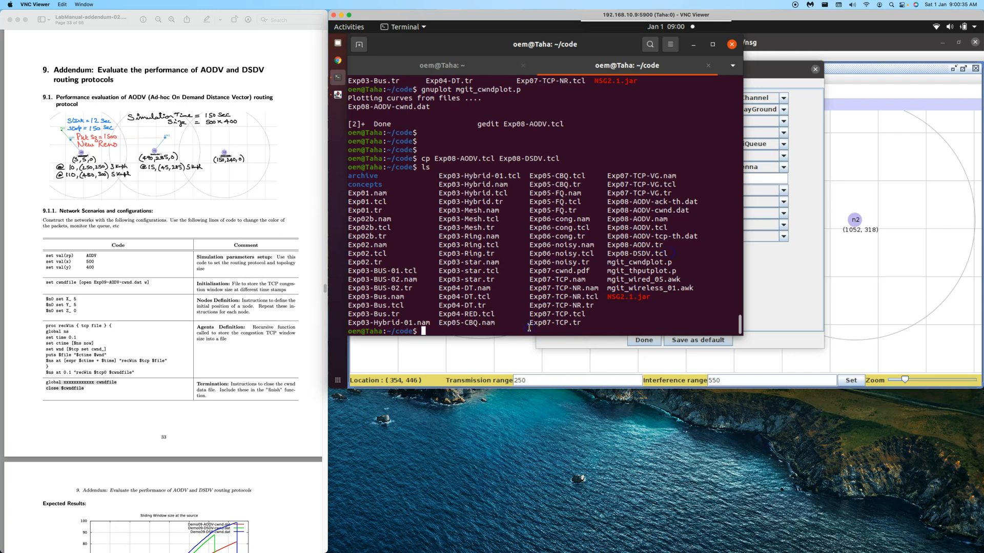
Launch gedit on Exp08-DSDV.tcl from the terminal.
text(gedit)
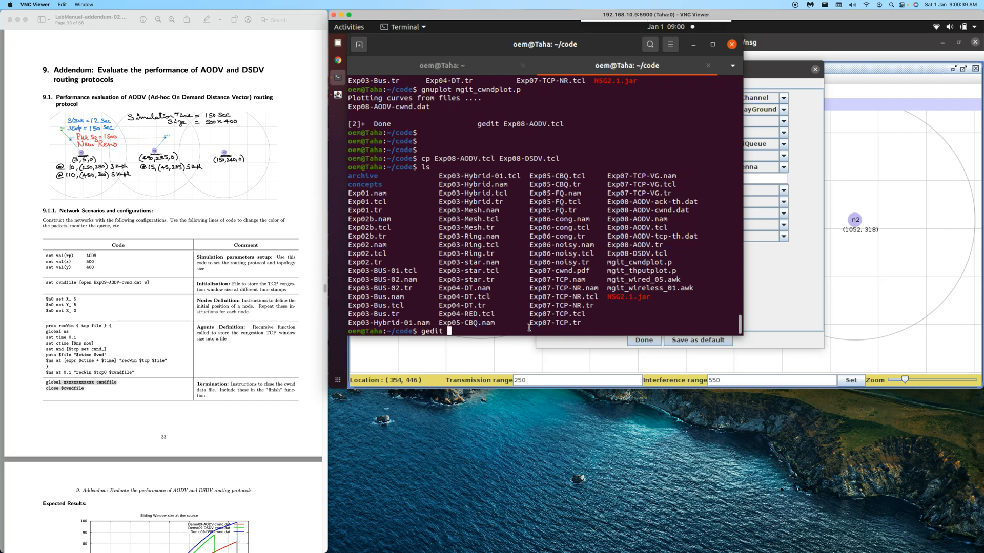
text(Exp)
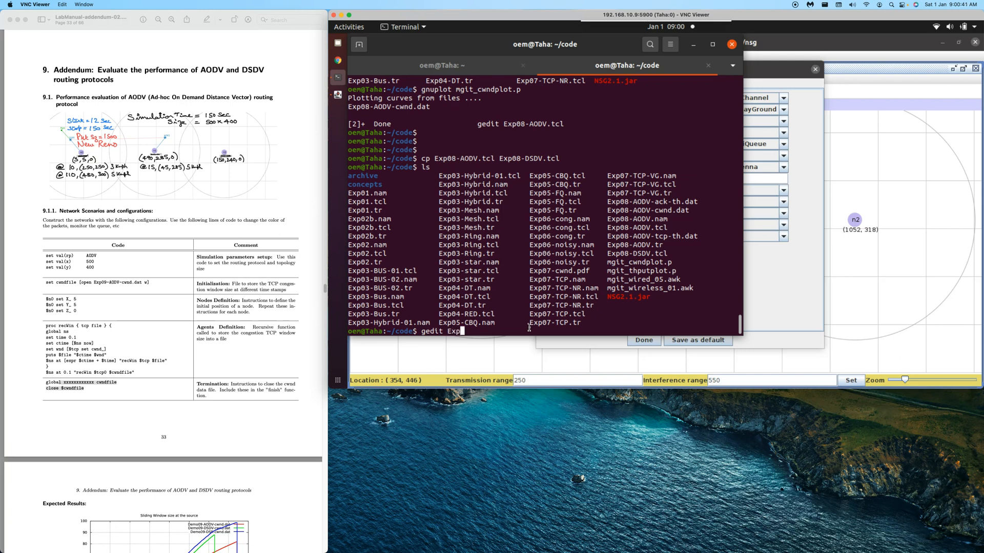
text(08)
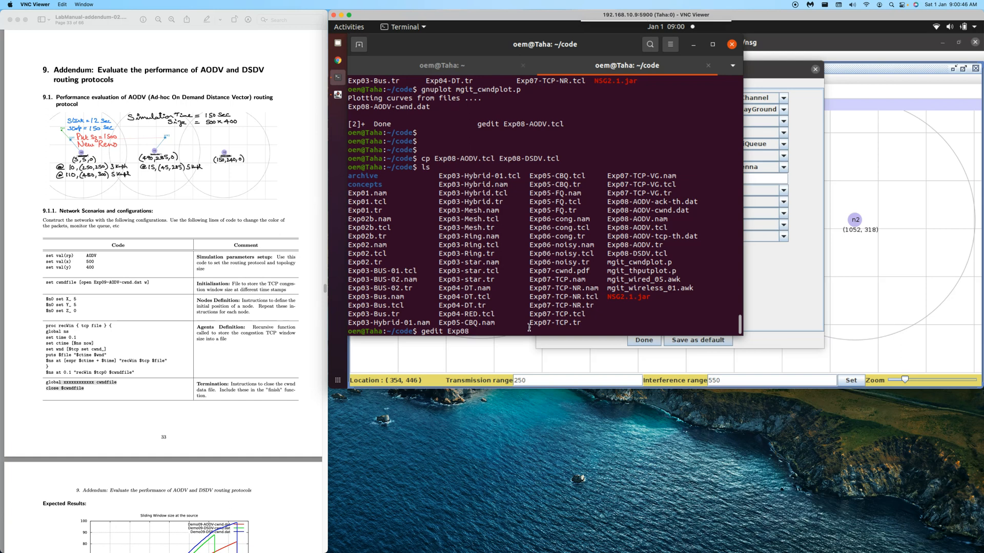
text(-)
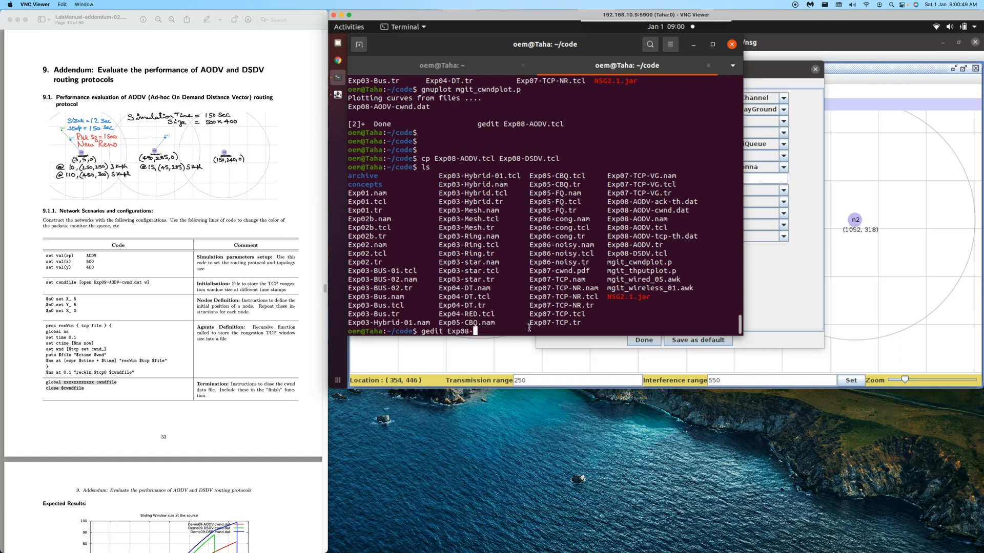
text(DSDV.tc)
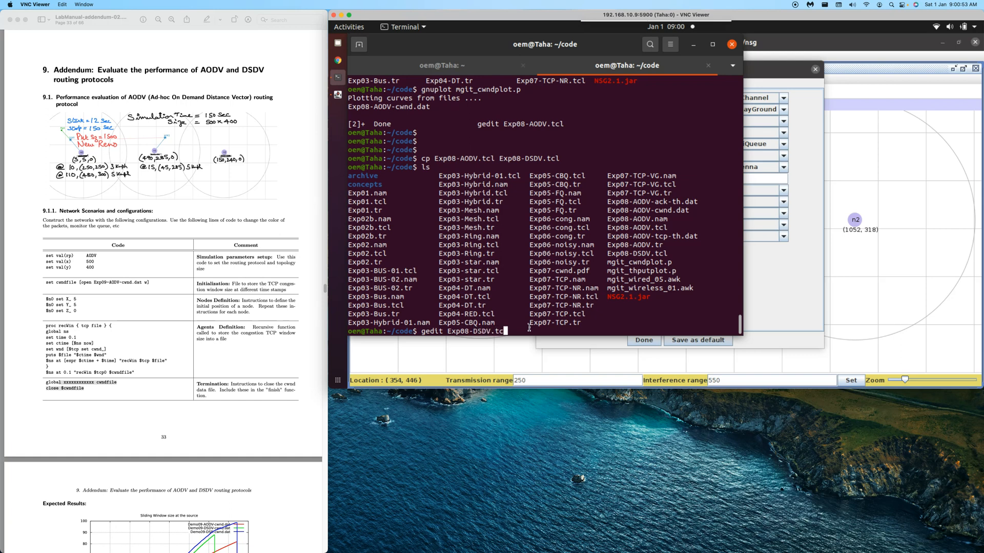
key(Return)
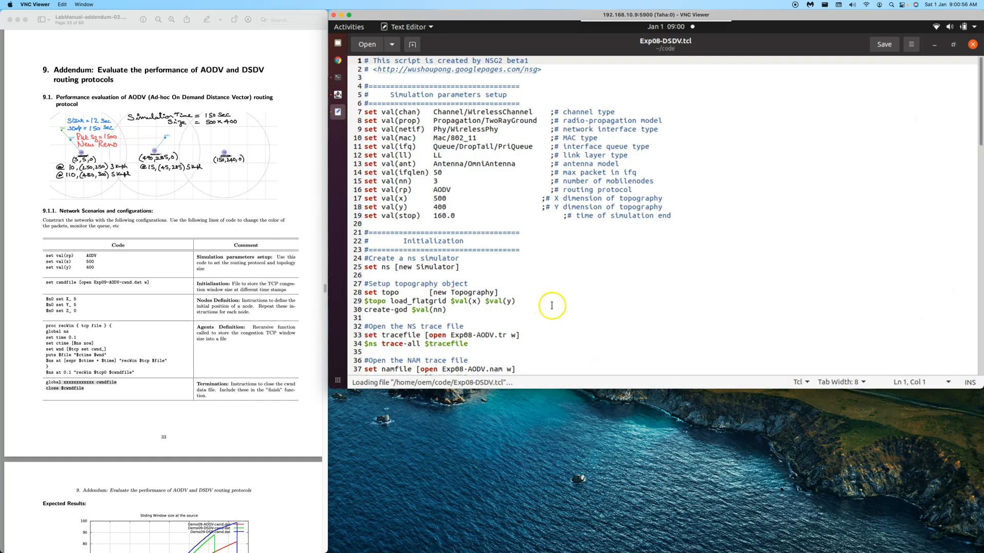
mouse_move(226, 216)
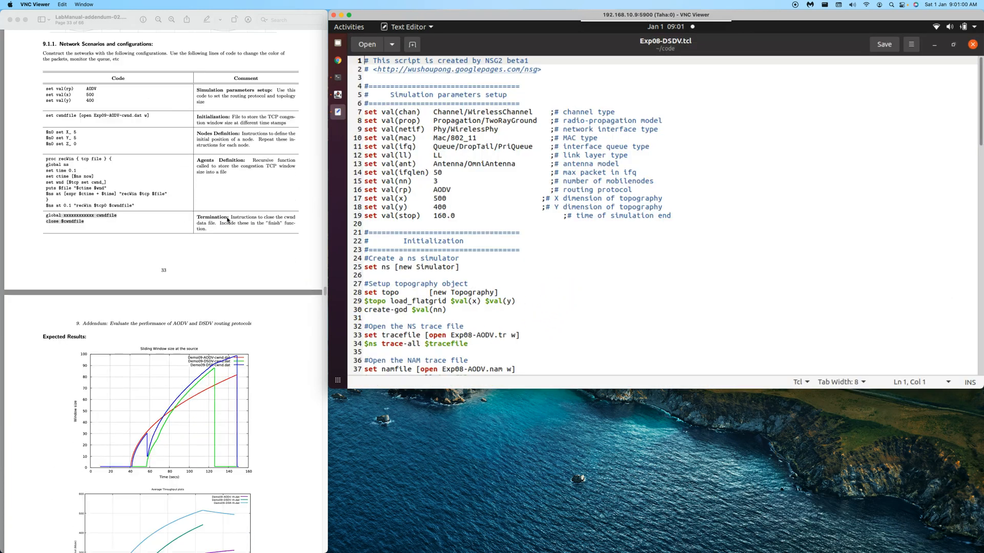
scroll(down, 3)
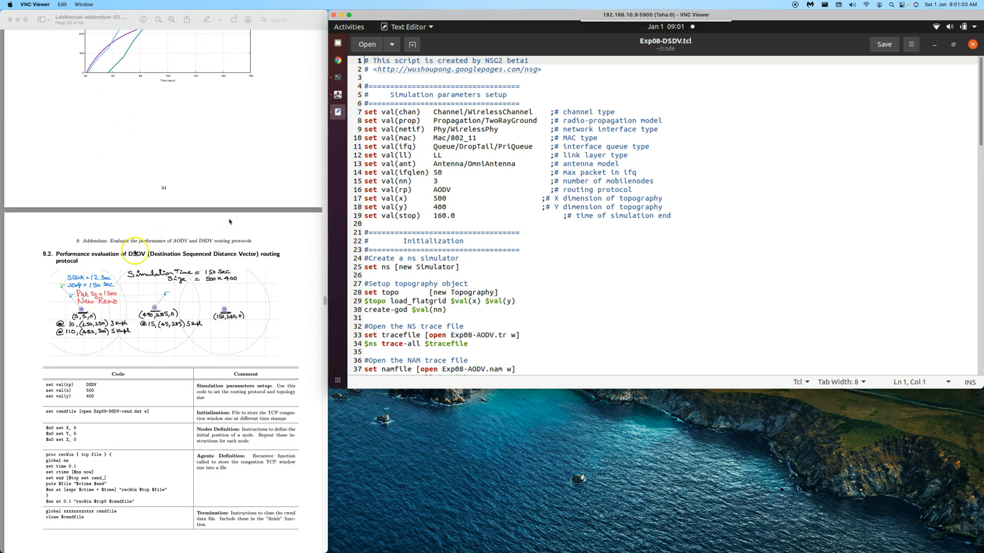
scroll(down, 3)
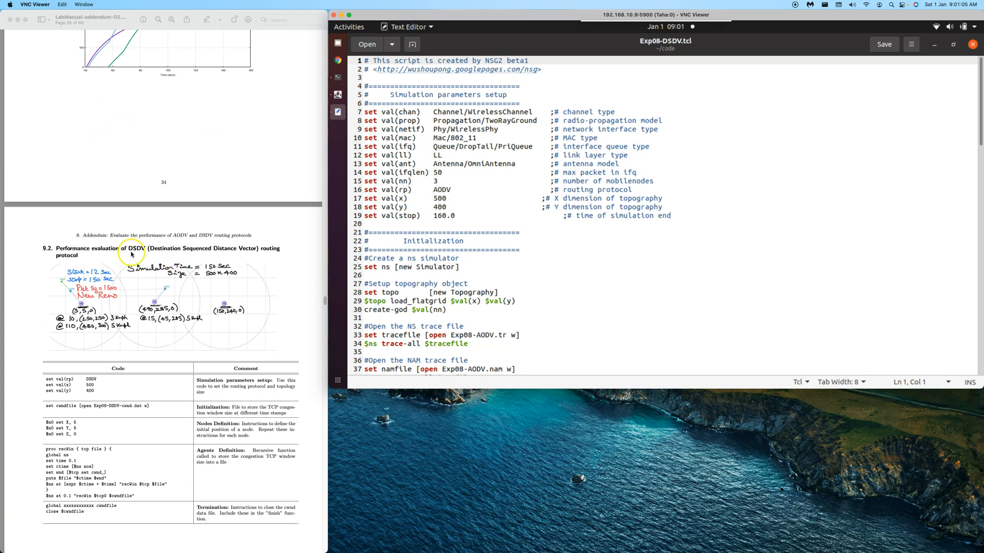
mouse_move(237, 256)
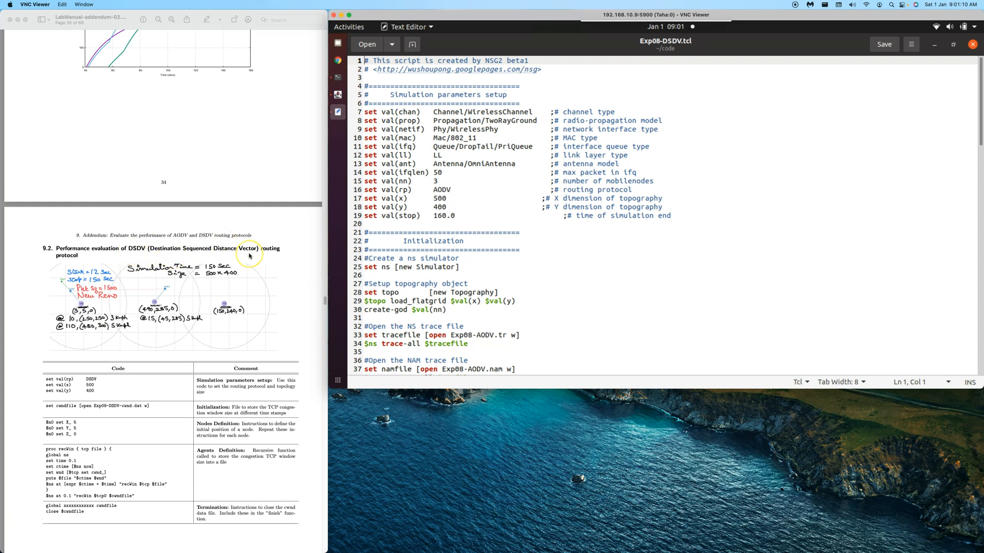
scroll(down, 3)
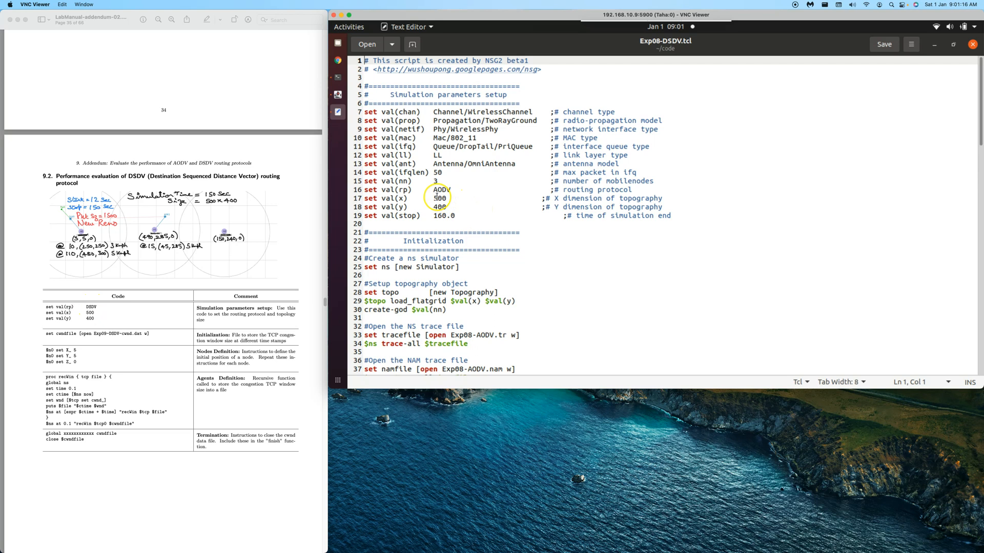
Replace AODV with DSDV in the set val(rp) routing-protocol line.
click(442, 190)
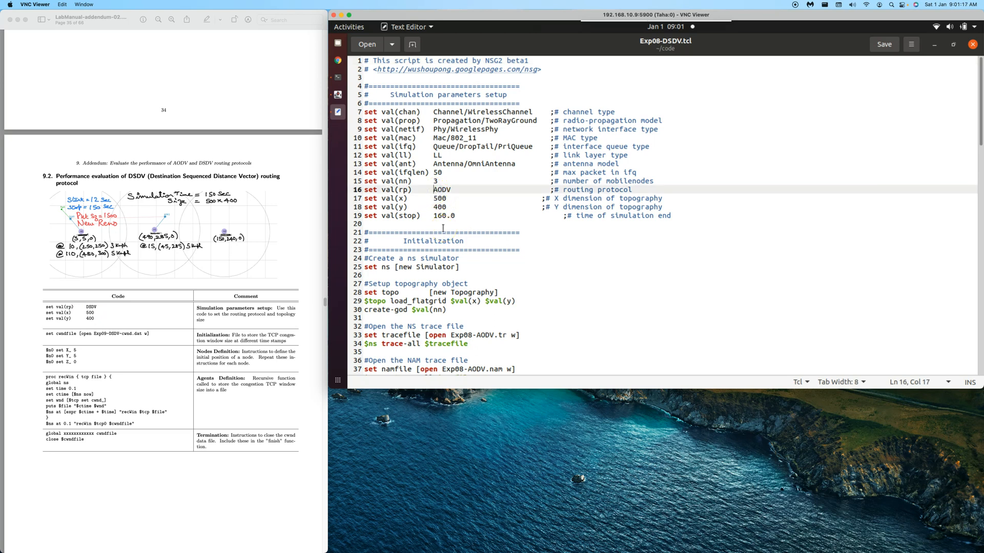
double_click(441, 189)
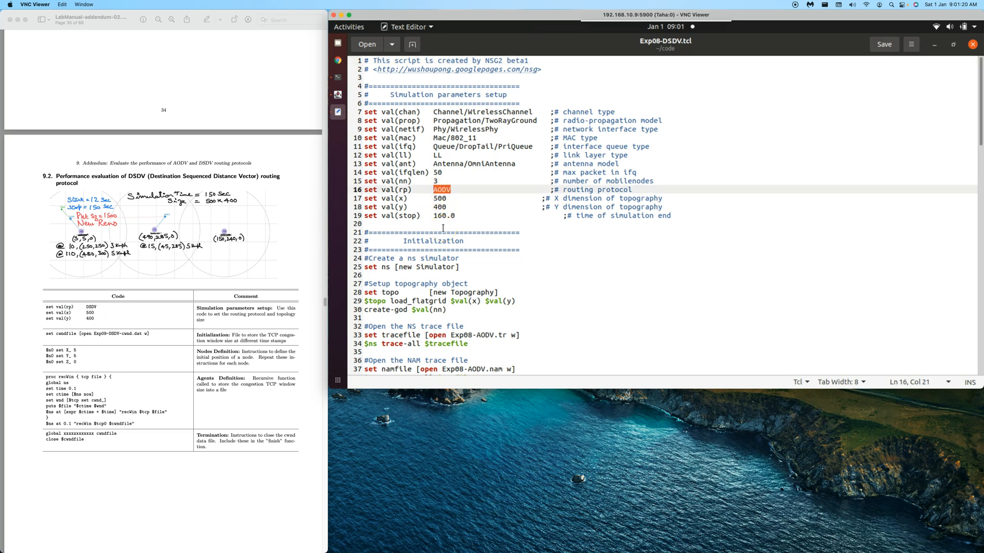
text(DSD)
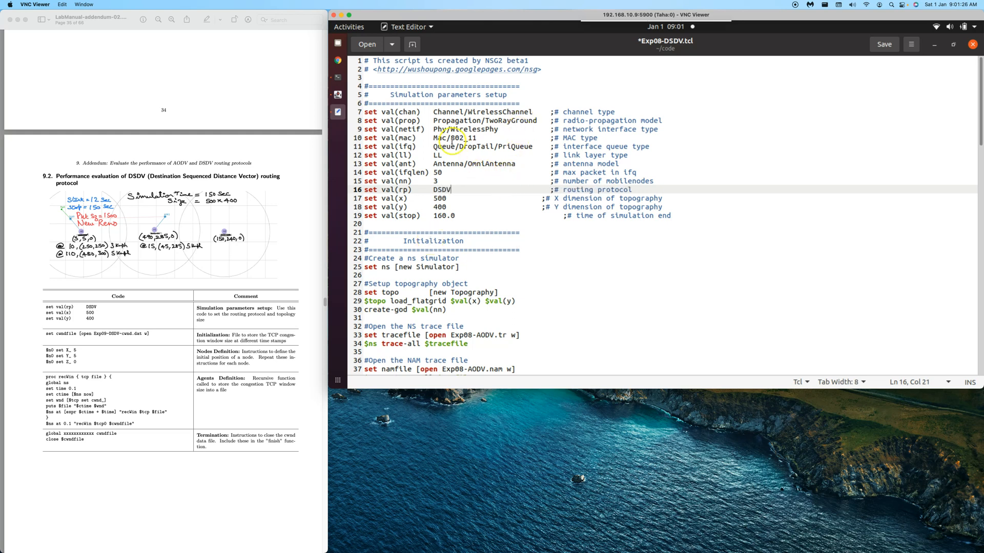
mouse_move(477, 137)
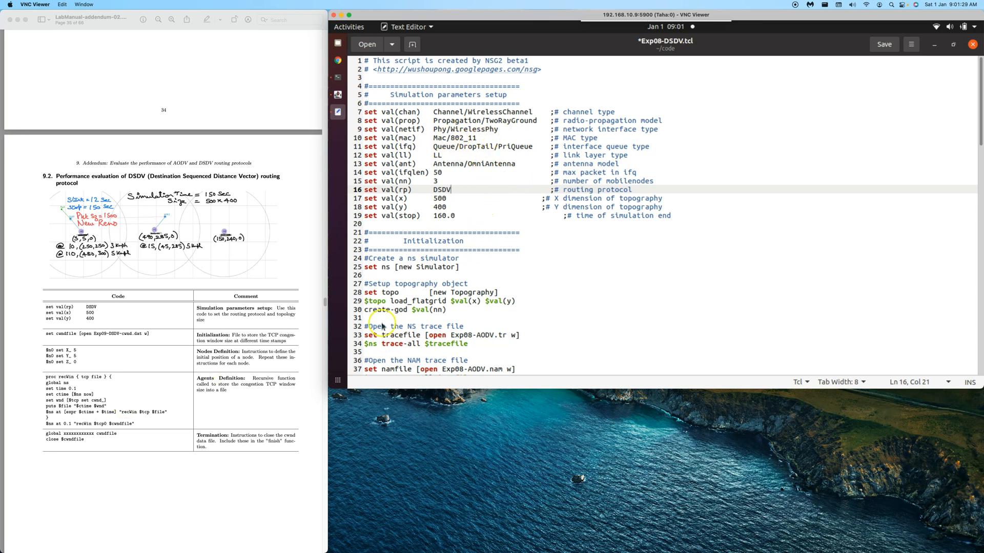
scroll(down, 3)
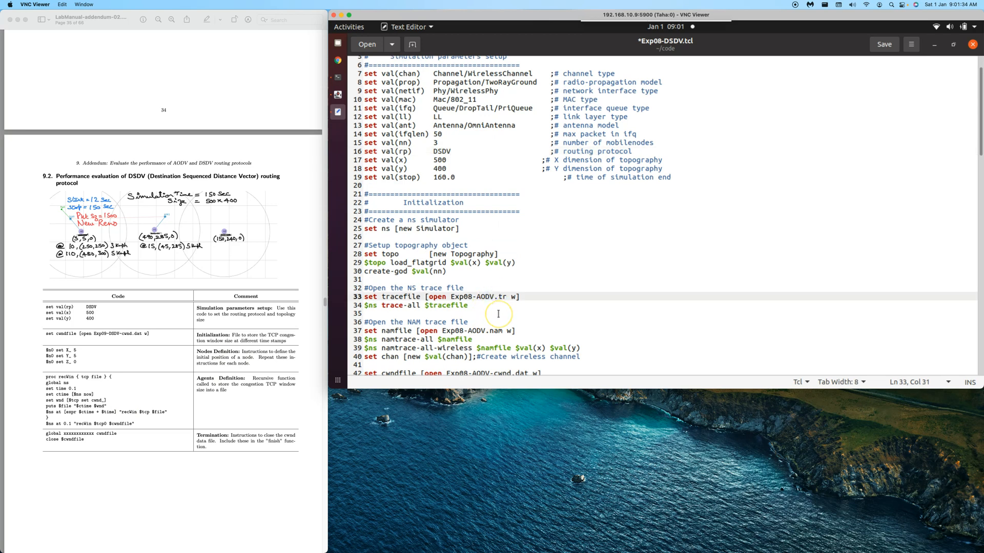
Change AODV to DSDV in the tracefile, namfile and cwndfile output names.
double_click(484, 296)
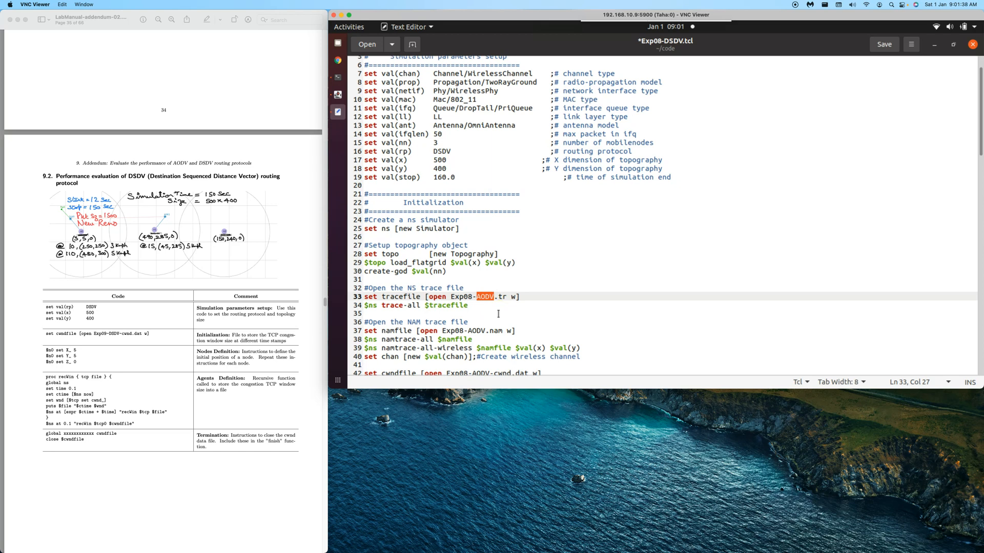
text(DSDV)
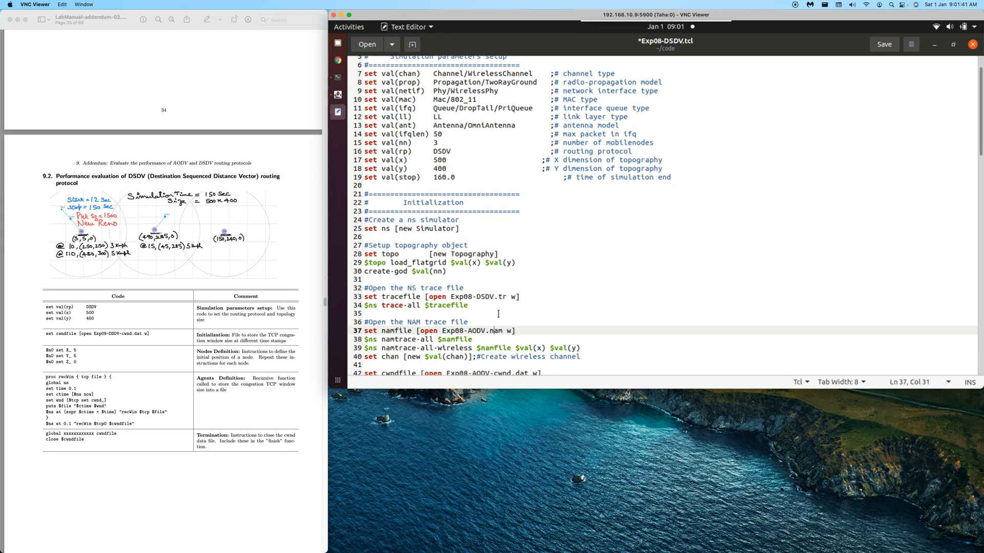
double_click(477, 331)
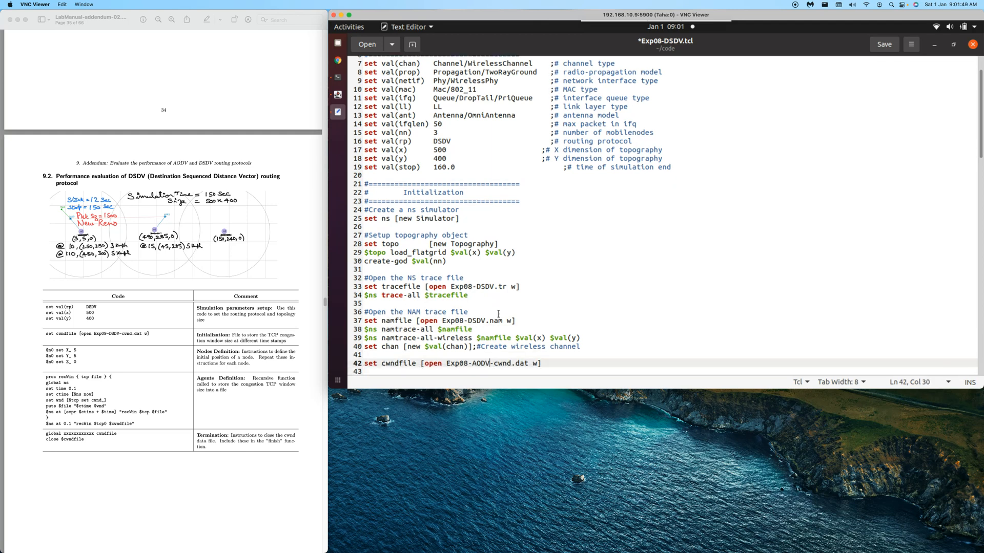
double_click(478, 363)
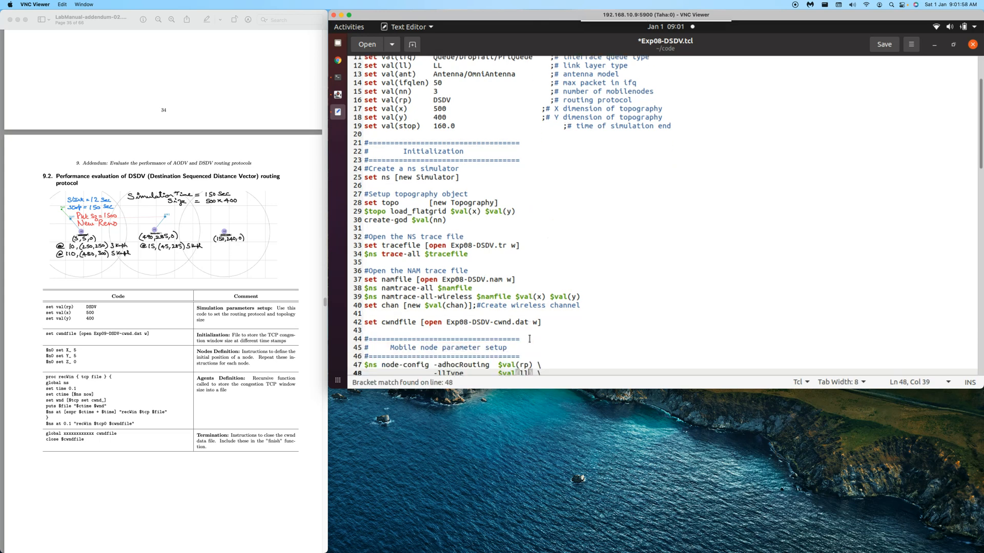
scroll(down, 3)
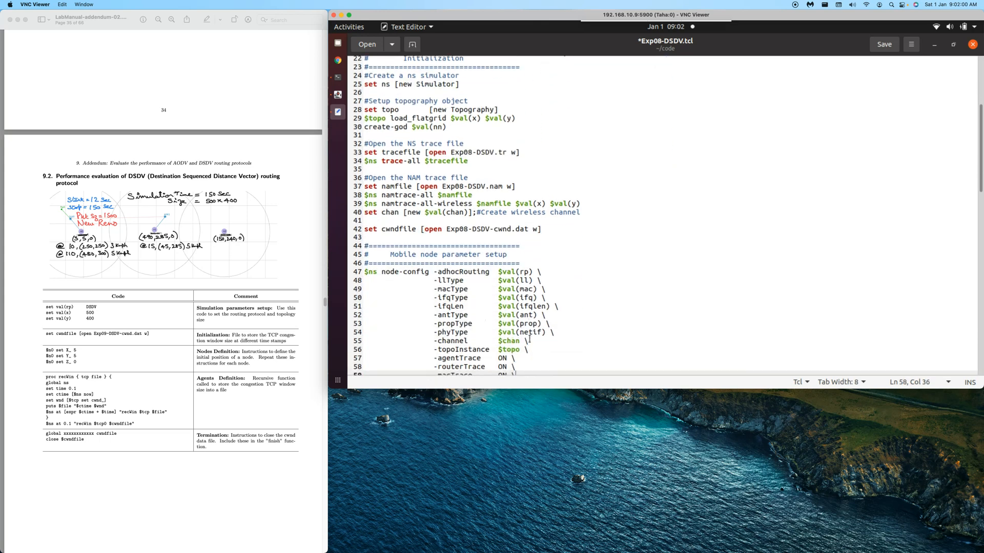
Point the finish procedure's exec nam at Exp08-DSDV.nam and save the script.
scroll(down, 3)
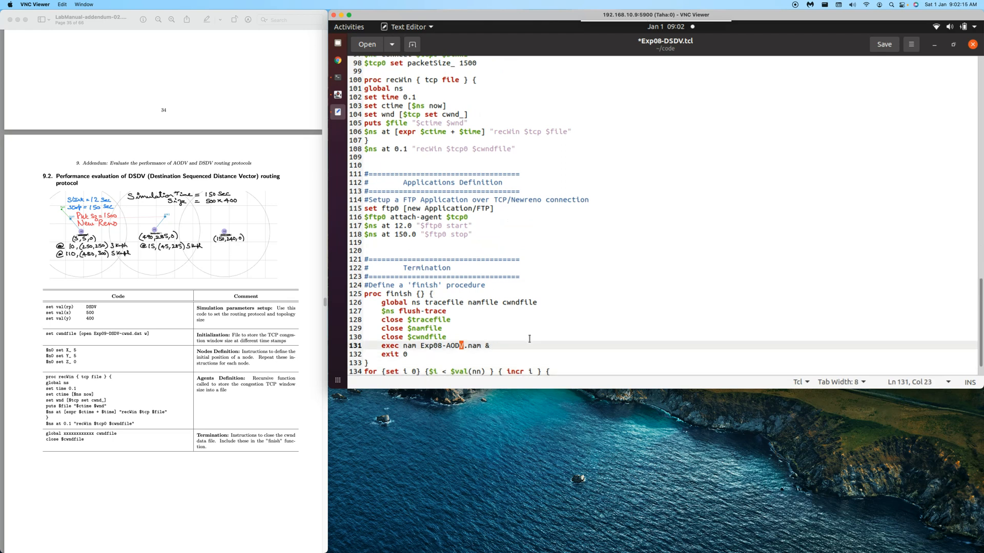
key(BackSpace)
text(DS)
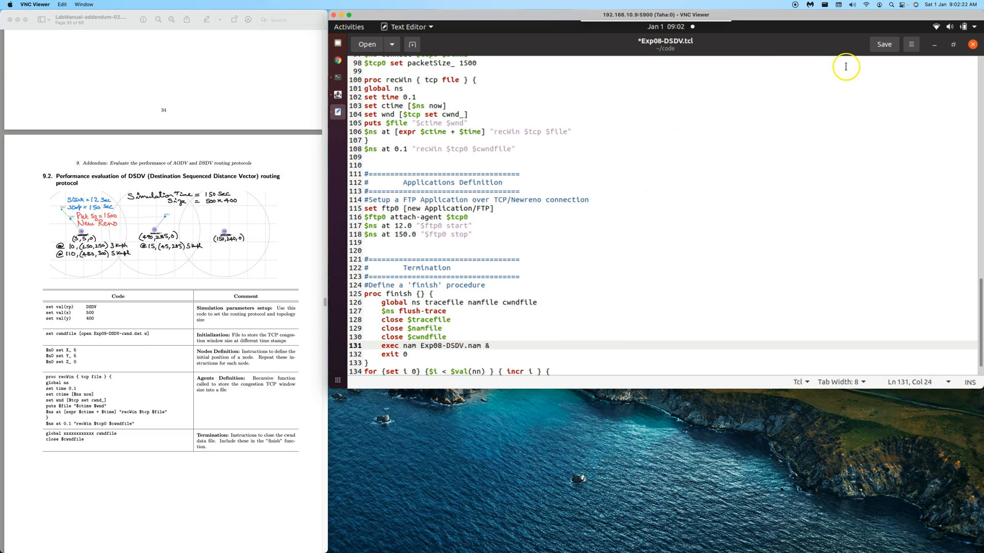
click(883, 44)
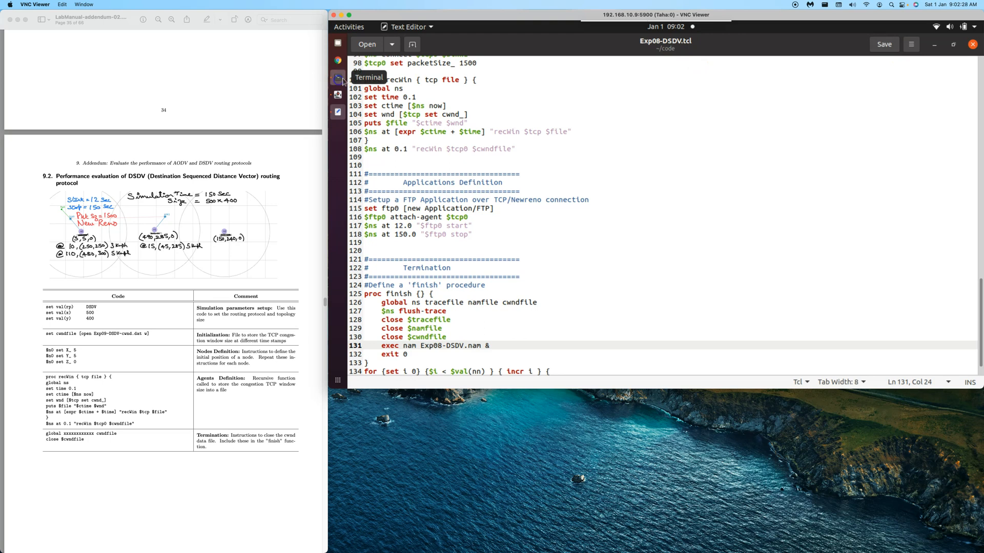
Run ns Exp08-DSDV.tcl from the terminal, opening the NAM animation.
click(338, 78)
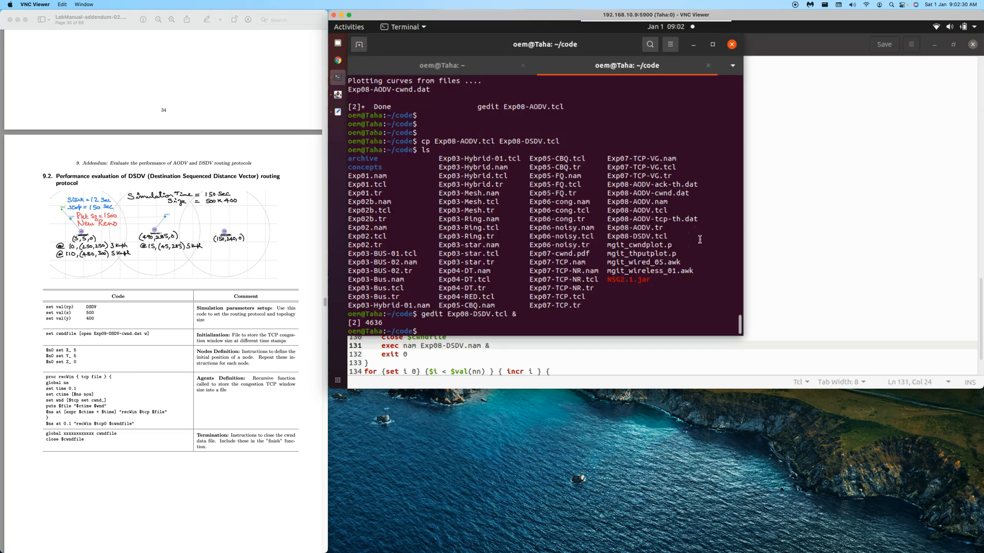
scroll(down, 3)
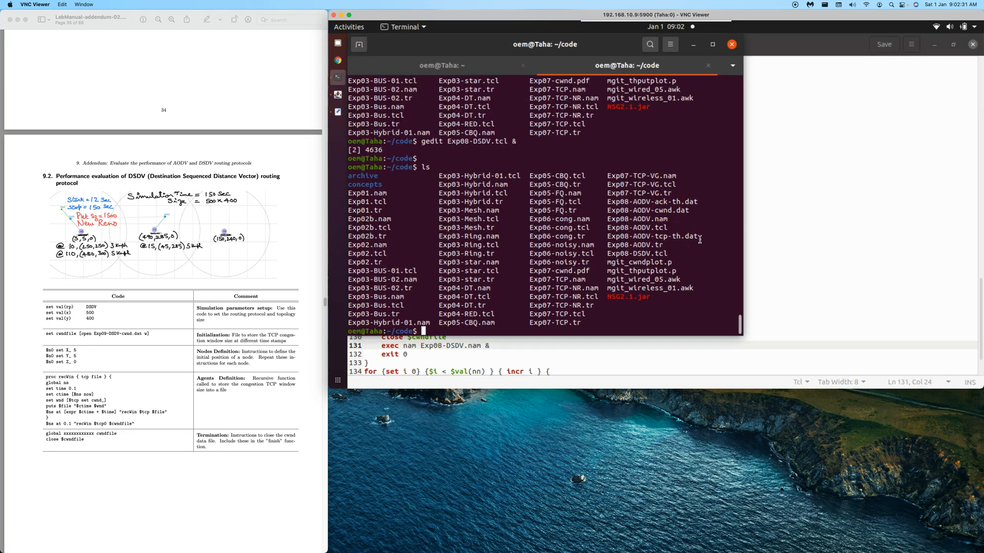
text(ns Exp08-DSDV.tcl)
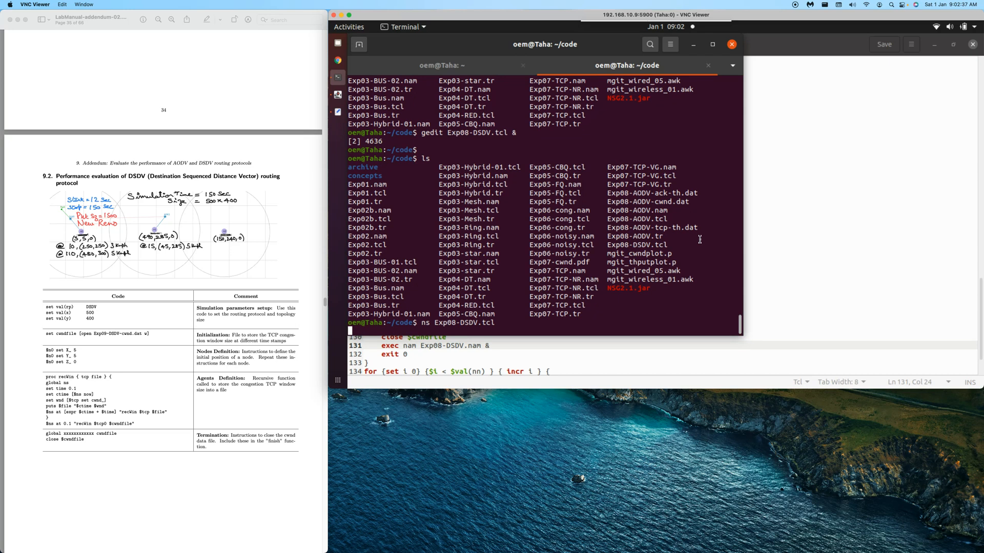
key(Return)
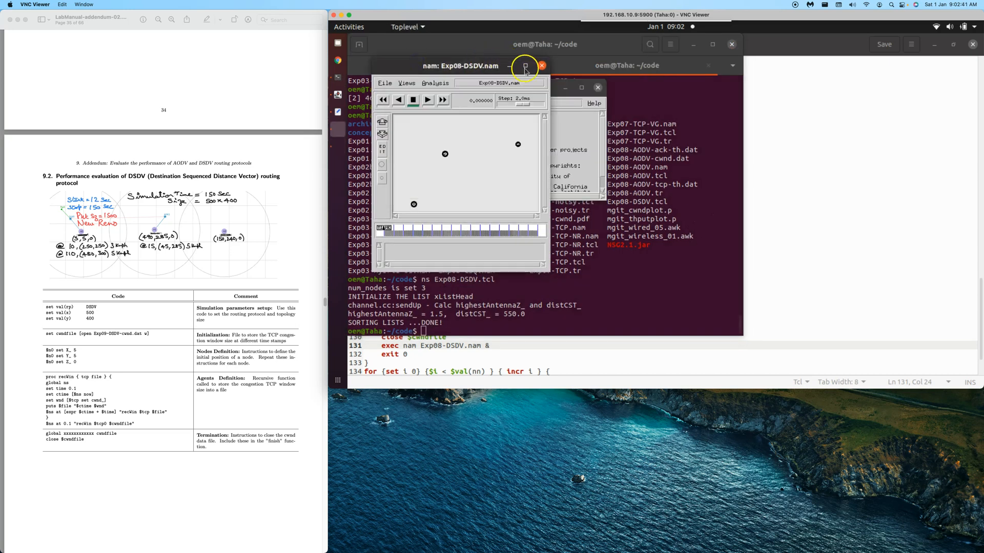
Maximize the NAM window, raise the step to about 79.4 ms and start playback.
click(524, 66)
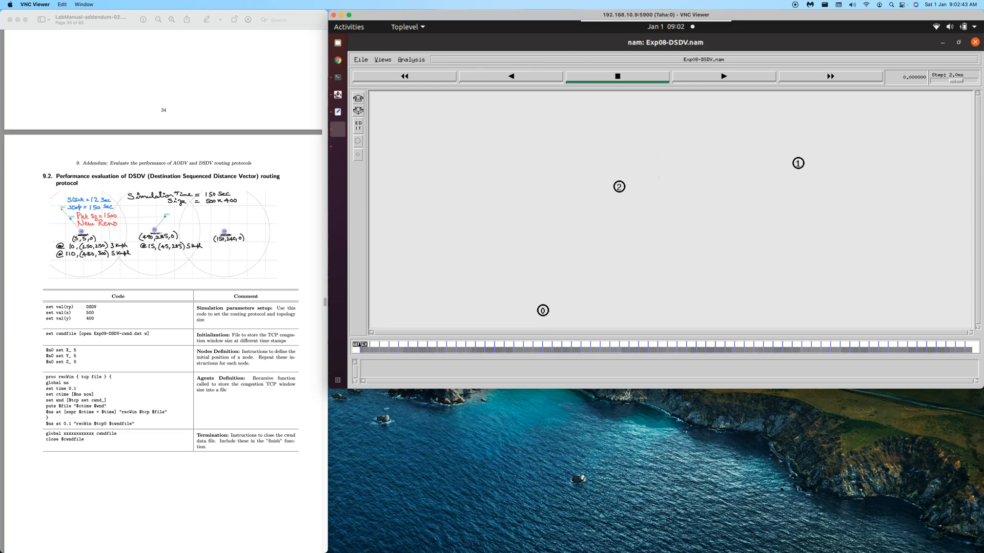
mouse_move(757, 31)
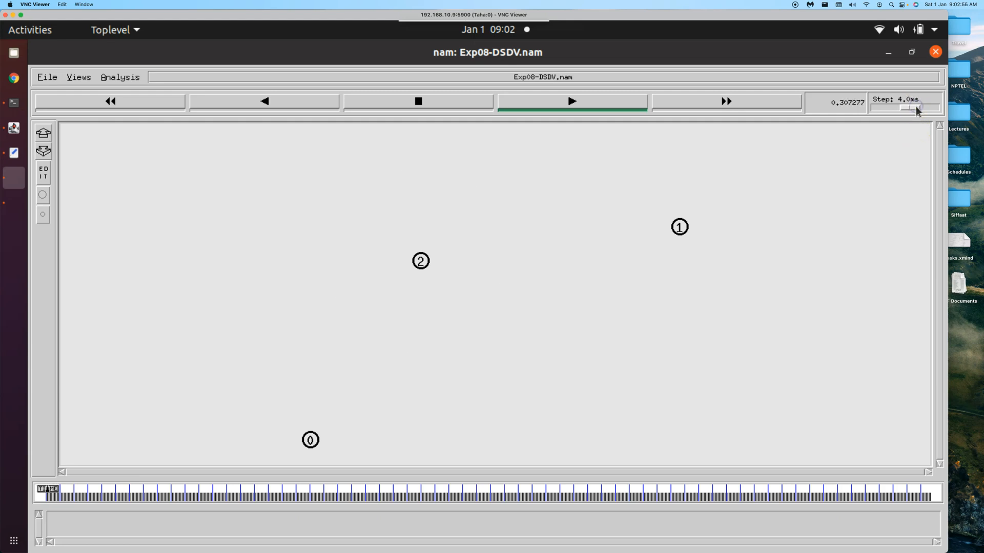
drag(906, 107, 921, 107)
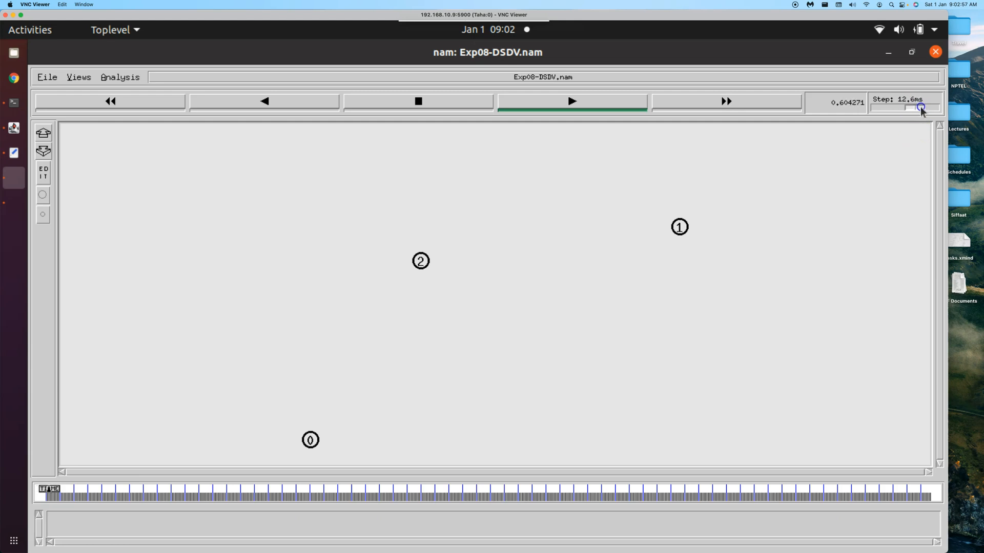
drag(919, 107, 928, 107)
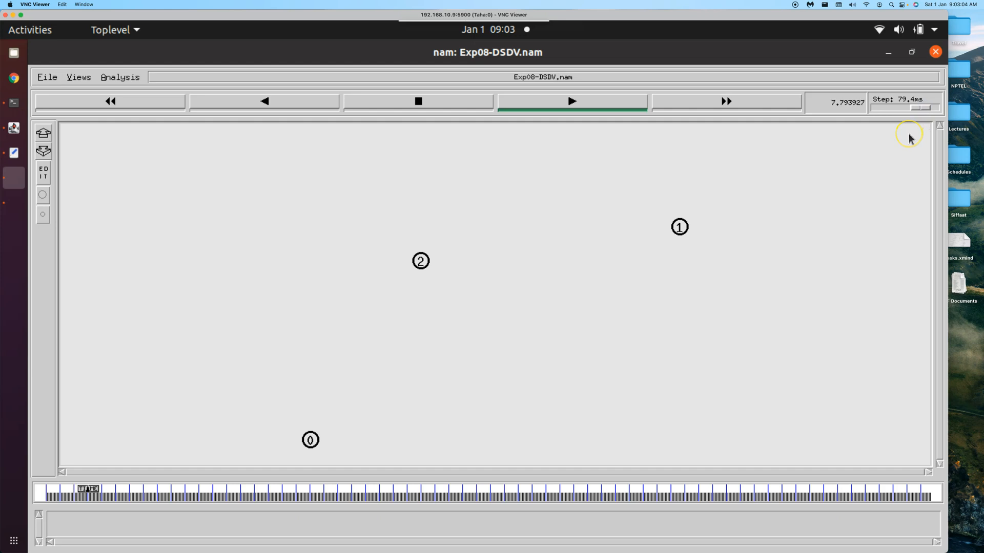
click(570, 101)
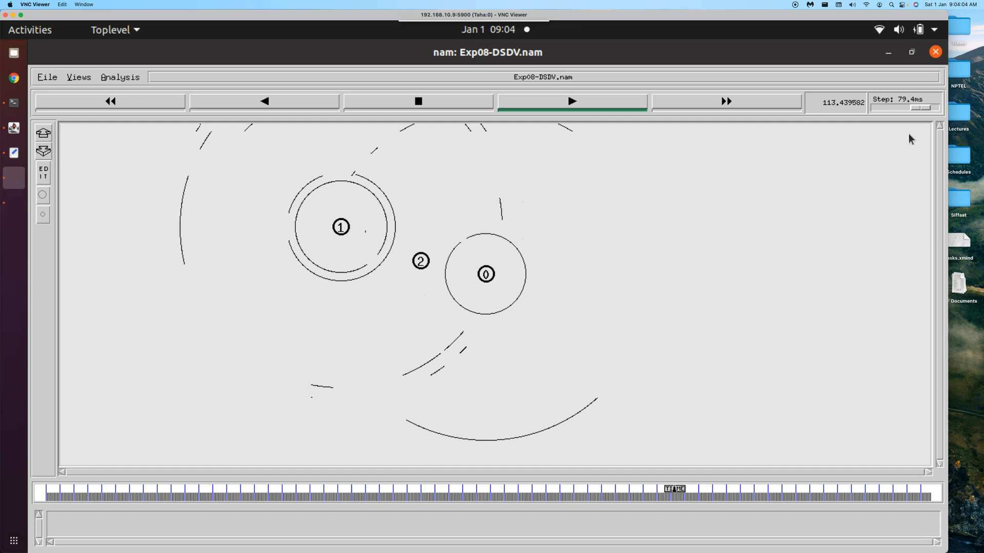
Let the animation run to about 145 s, then stop playback.
click(570, 101)
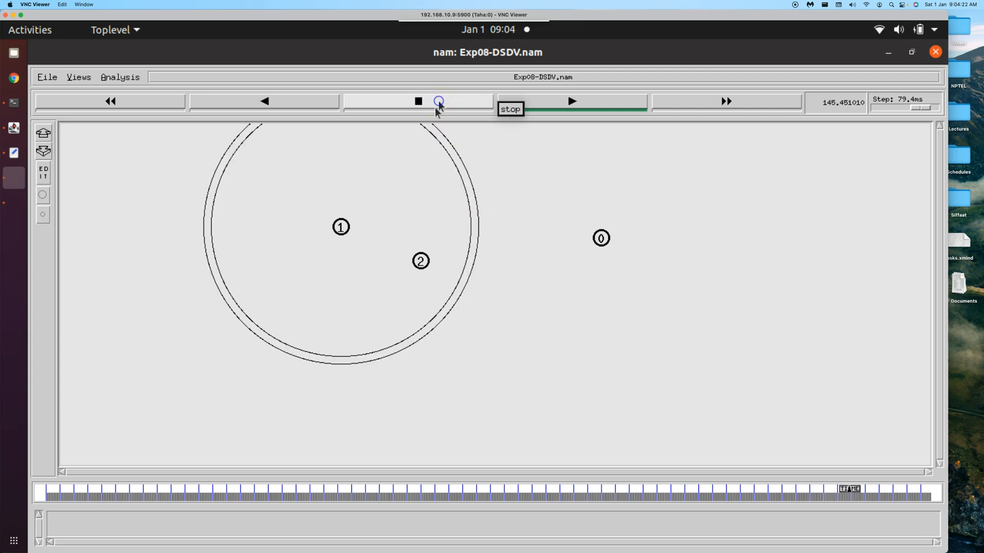
click(46, 77)
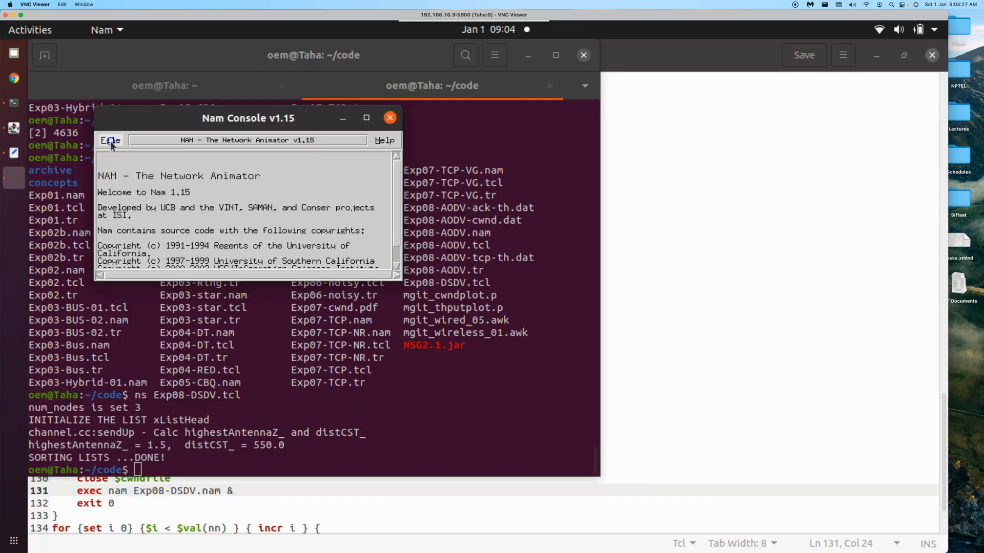
Quit NAM via File > Quit and list the folder showing the Exp08-DSDV outputs.
click(111, 140)
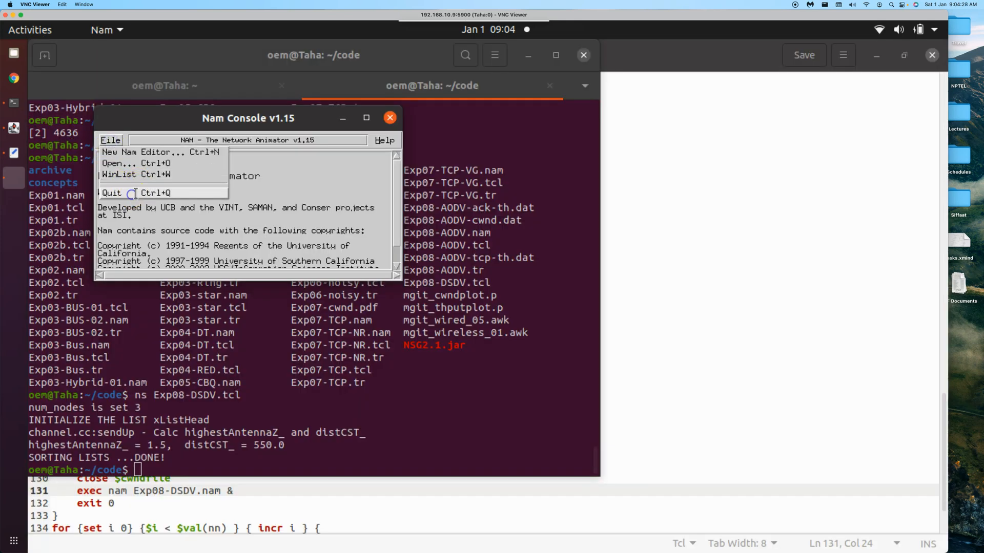
click(111, 193)
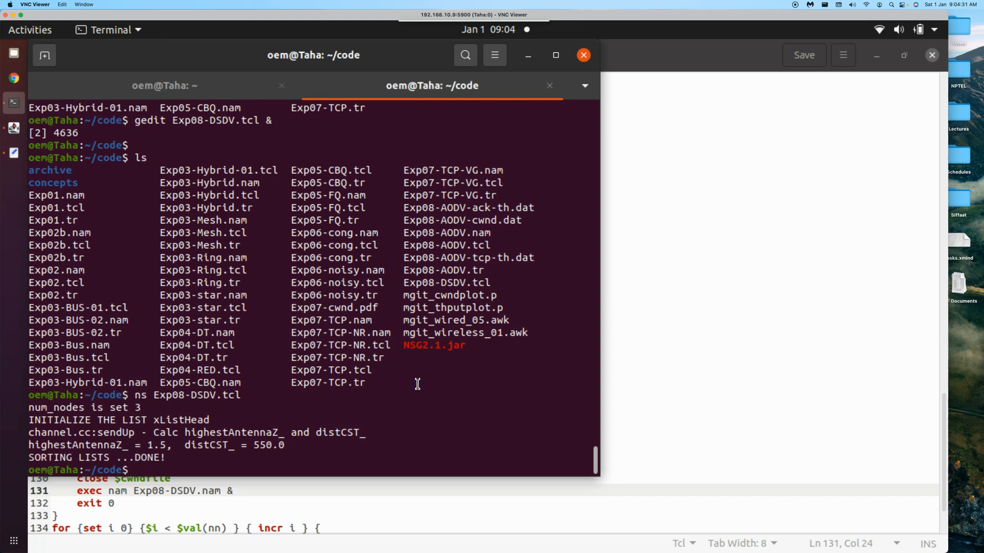
text(ls)
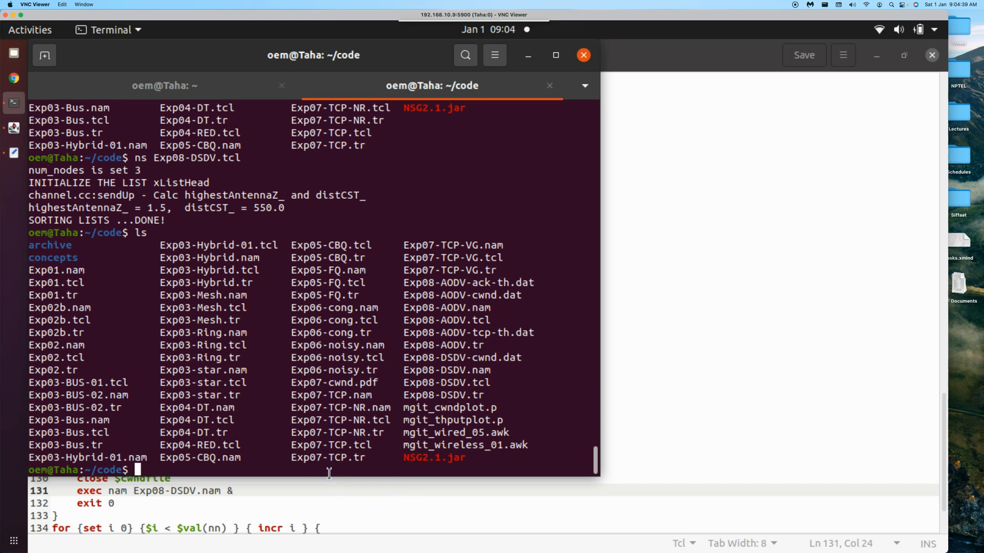
Run awk -f mgit_wireless_01.awk Exp08-DSDV.tr to print delivery ratio, delay and throughput.
text(awk -f)
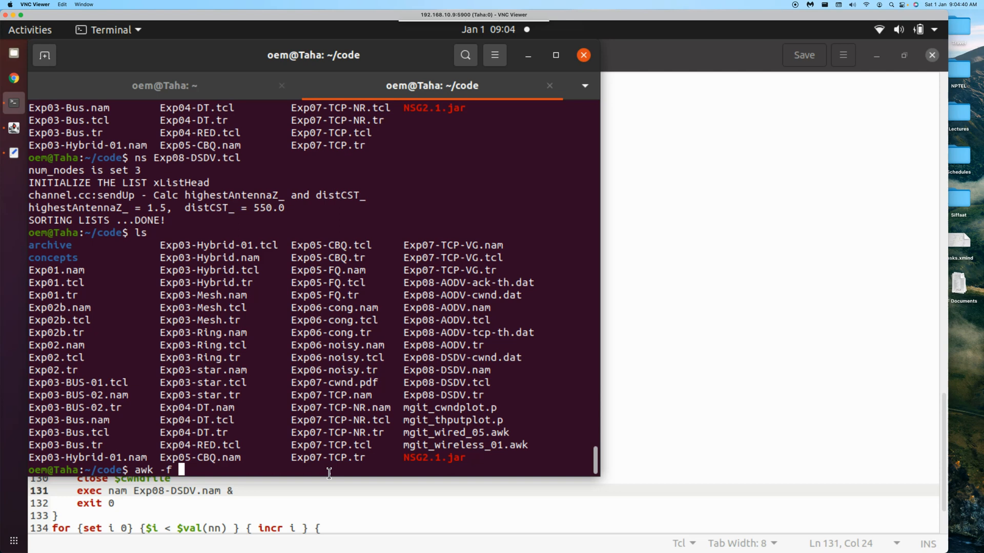
text(mgit_wireless_01.awk)
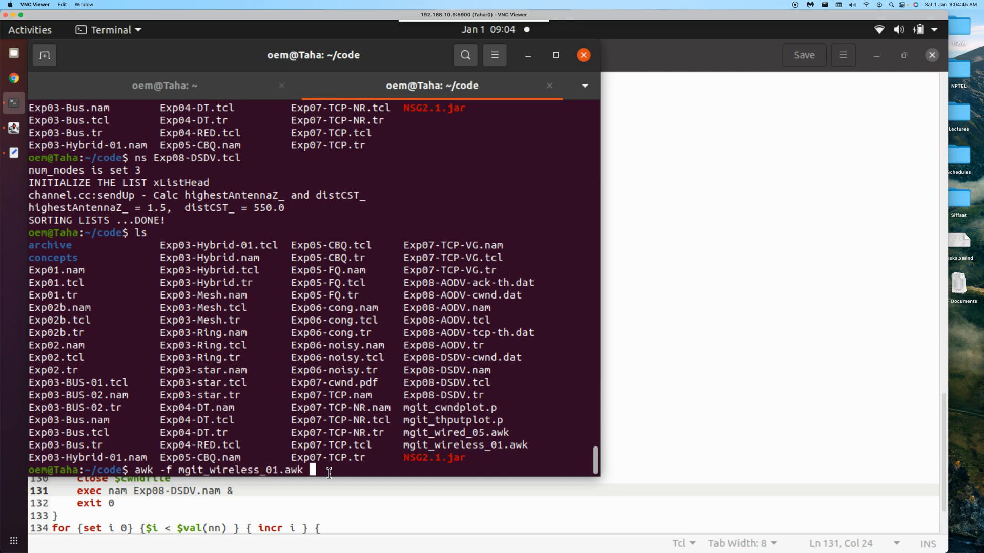
text(Ex)
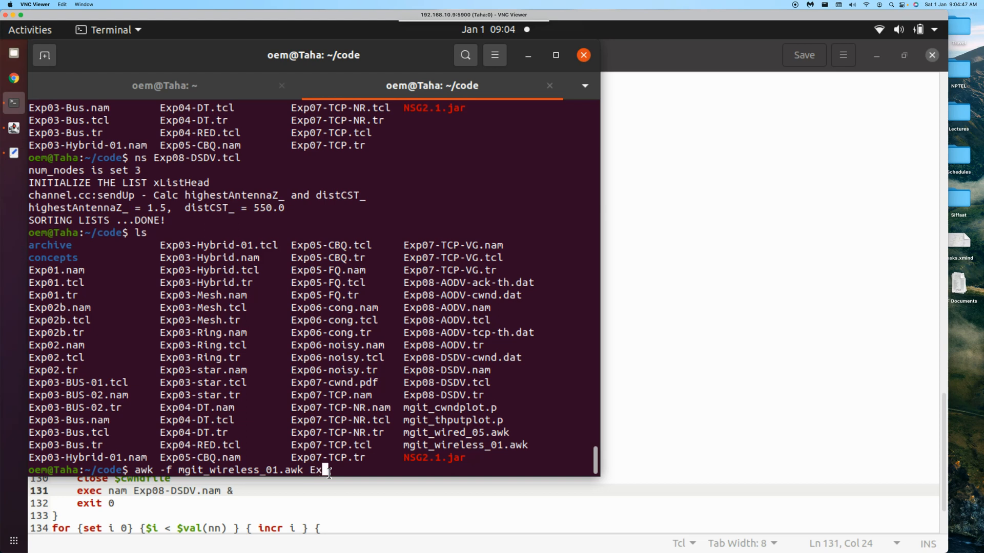
text(p8)
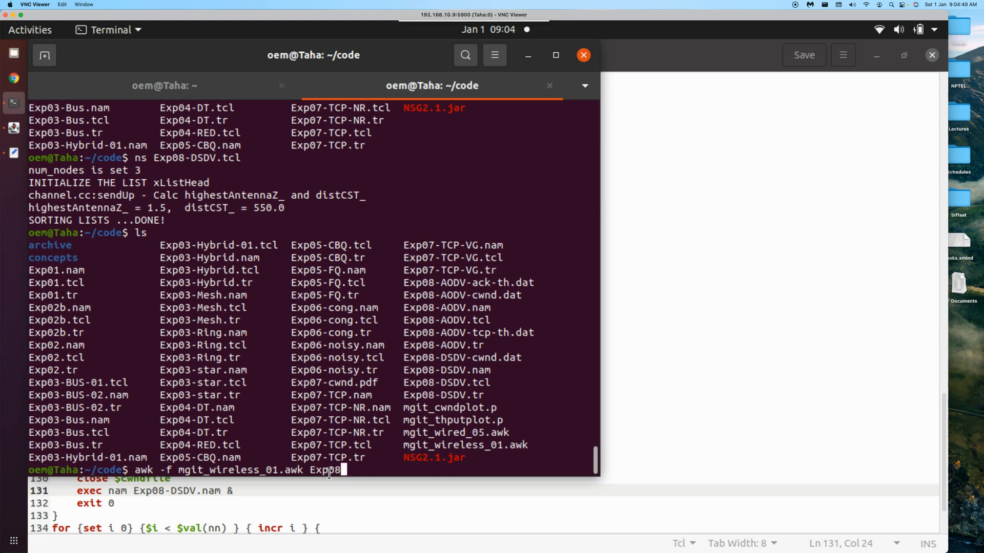
text(-DSDV.tr)
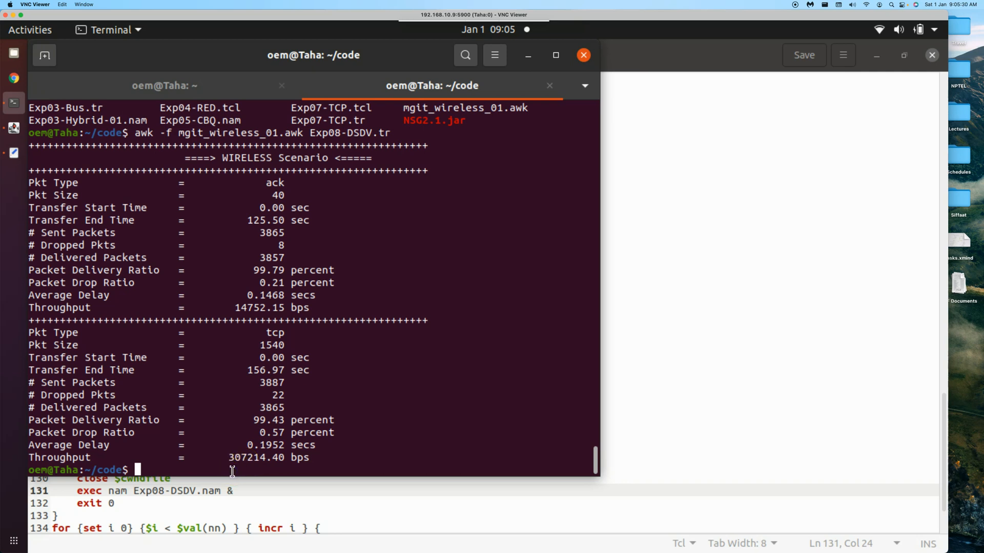
Run gnuplot mgit_thputplot.p, review the AODV vs DSDV throughput curves, then close the plot.
text(gu)
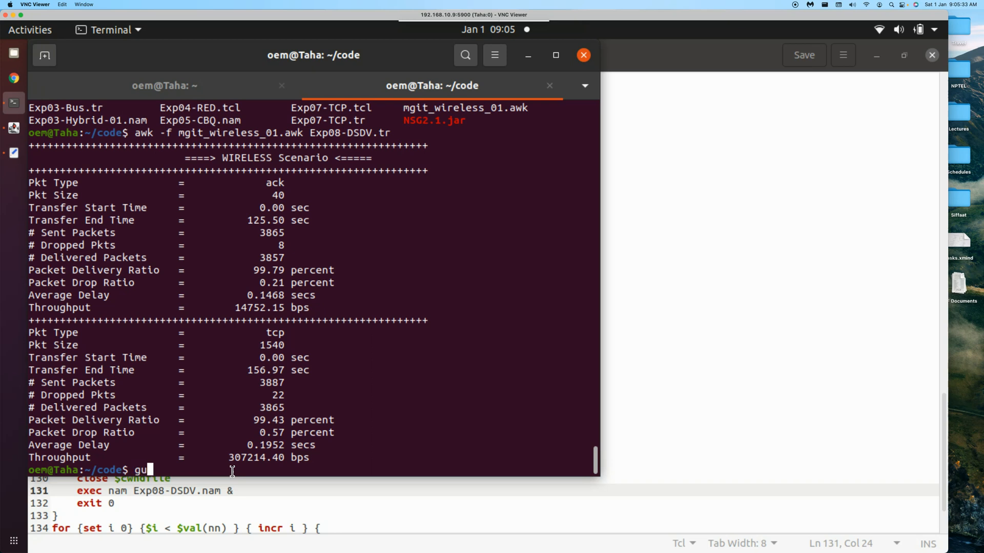
text(nuplot)
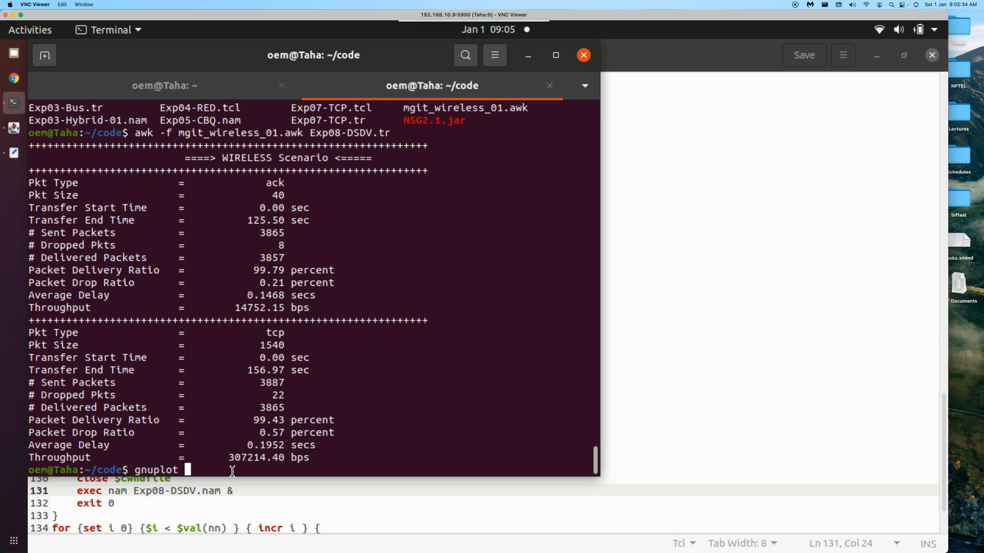
text(mgit)
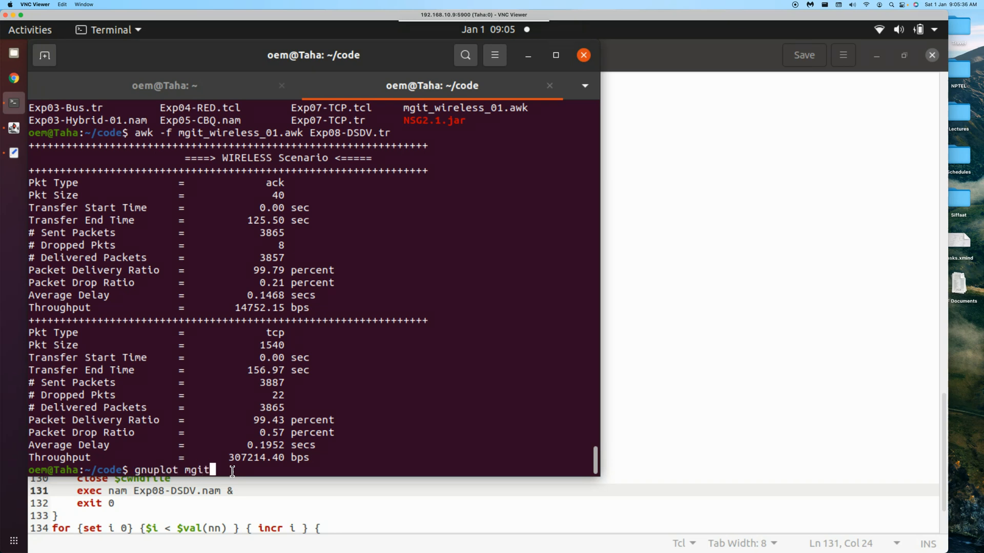
text(_th)
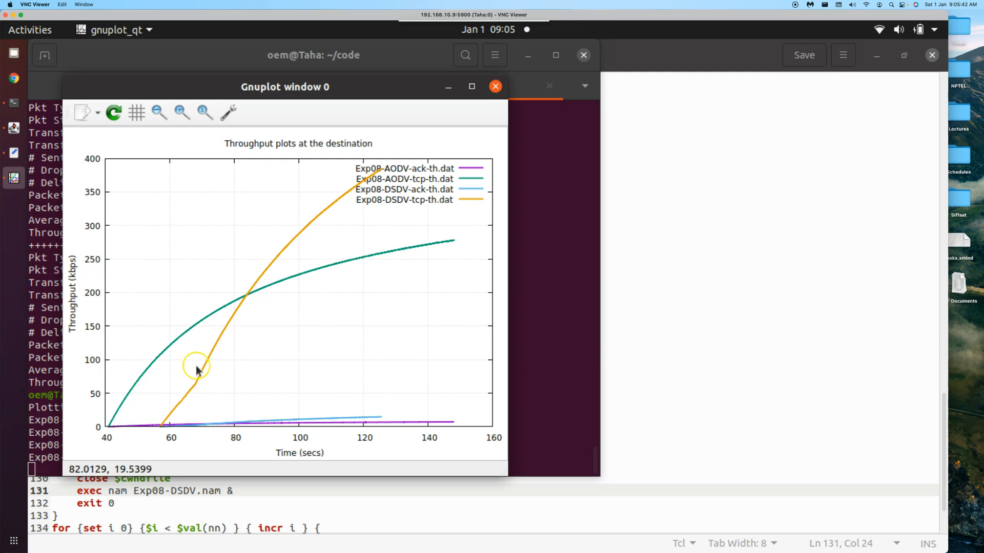
mouse_move(331, 278)
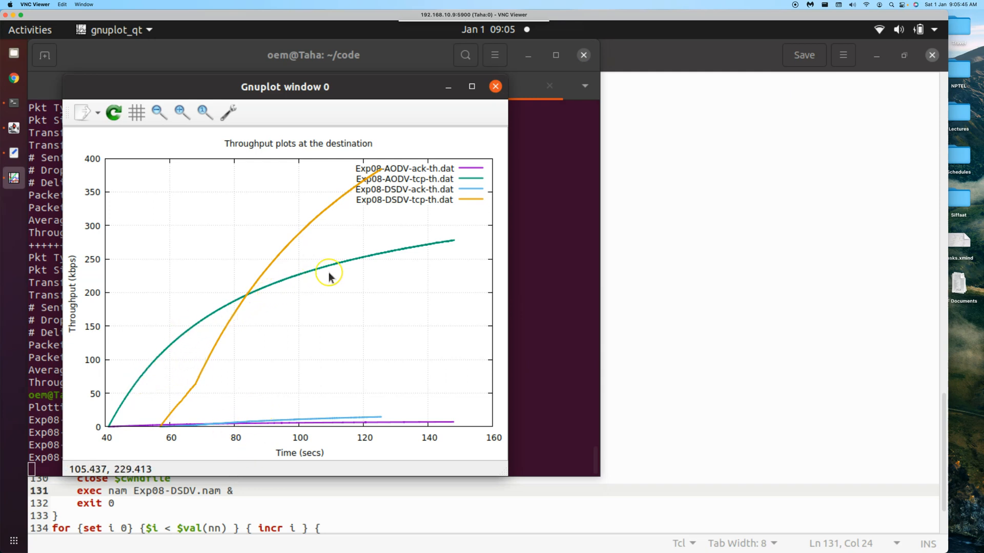
mouse_move(166, 427)
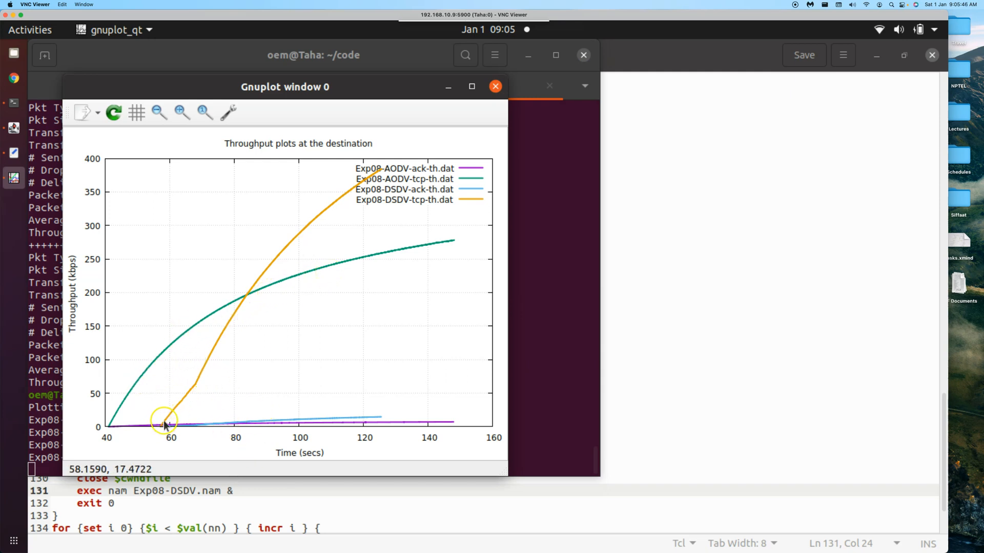
mouse_move(411, 188)
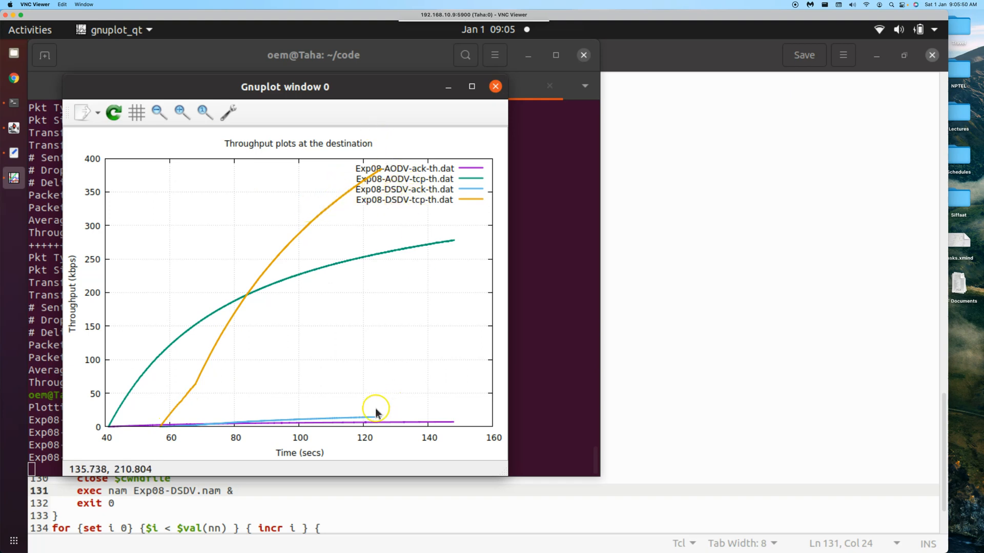
mouse_move(362, 419)
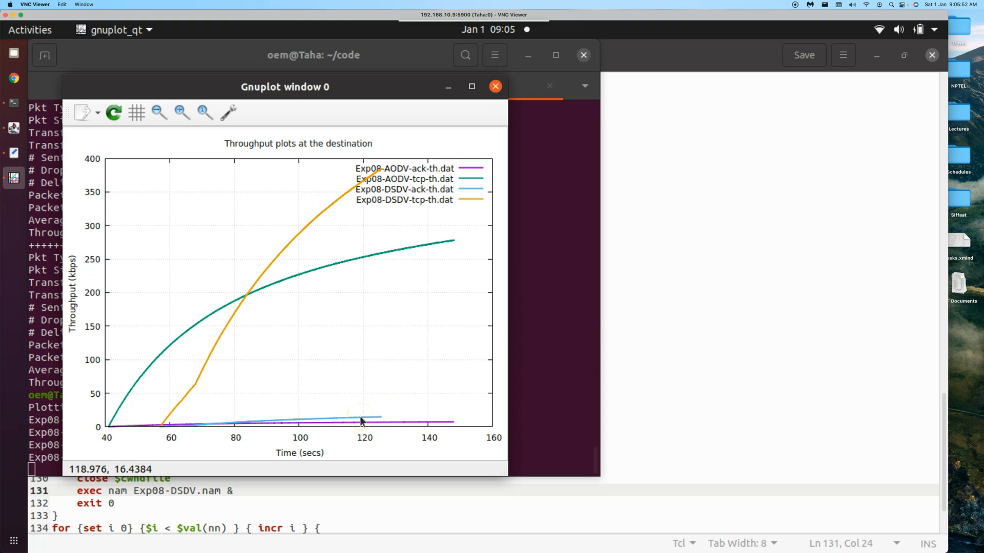
mouse_move(252, 291)
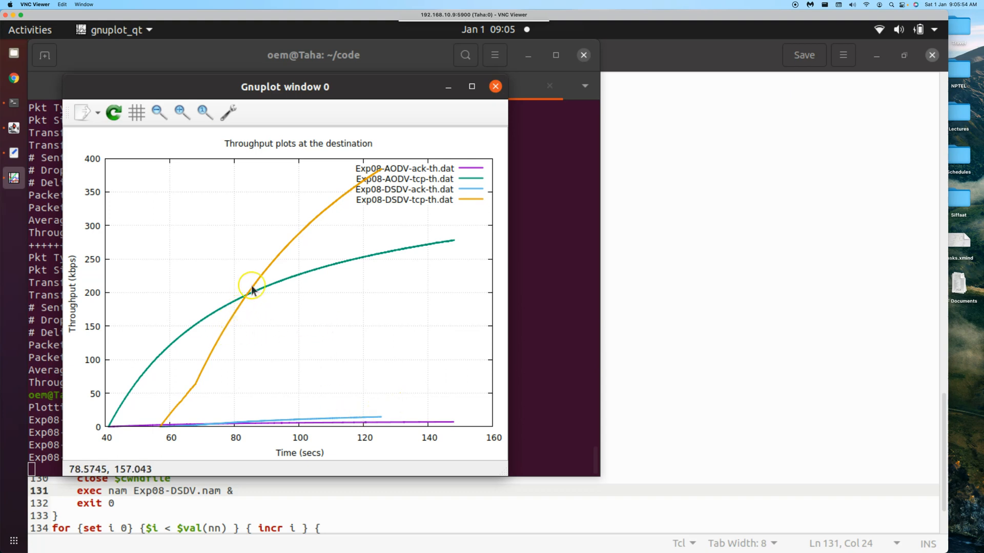
mouse_move(322, 213)
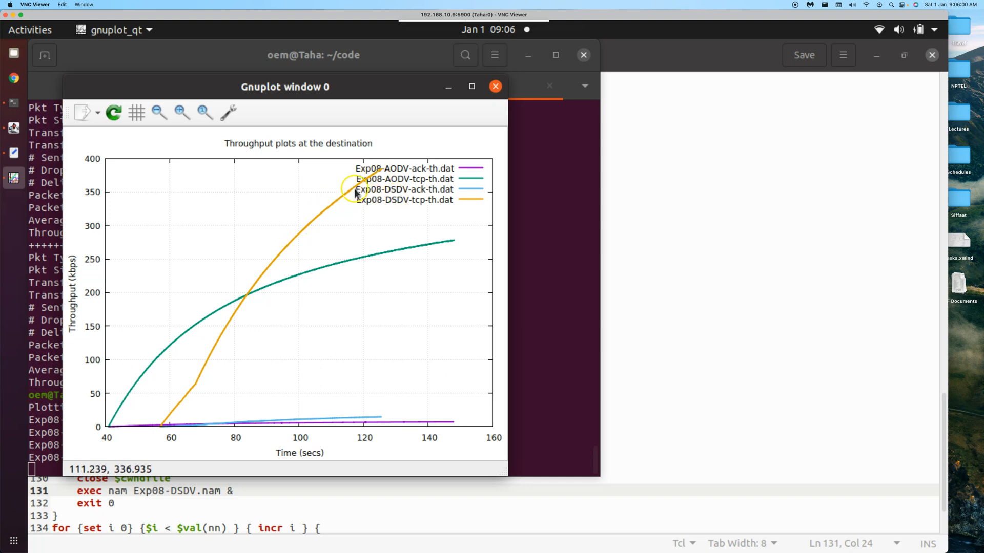
mouse_move(377, 166)
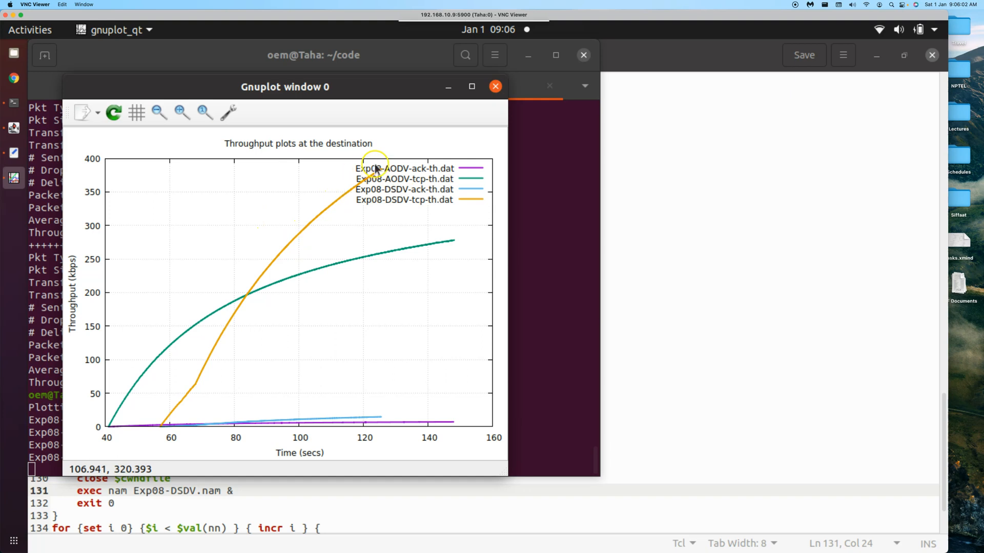
mouse_move(108, 210)
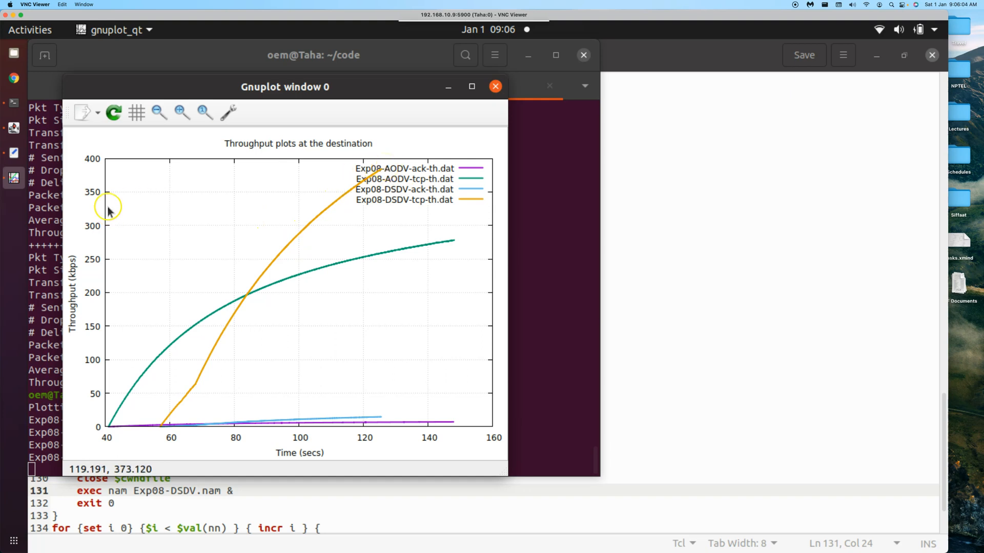
mouse_move(105, 169)
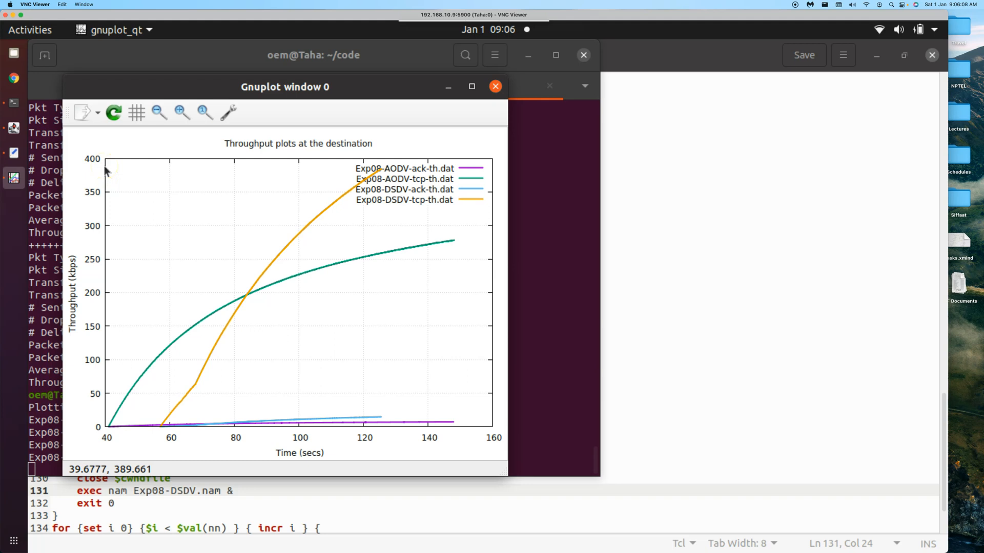
mouse_move(281, 378)
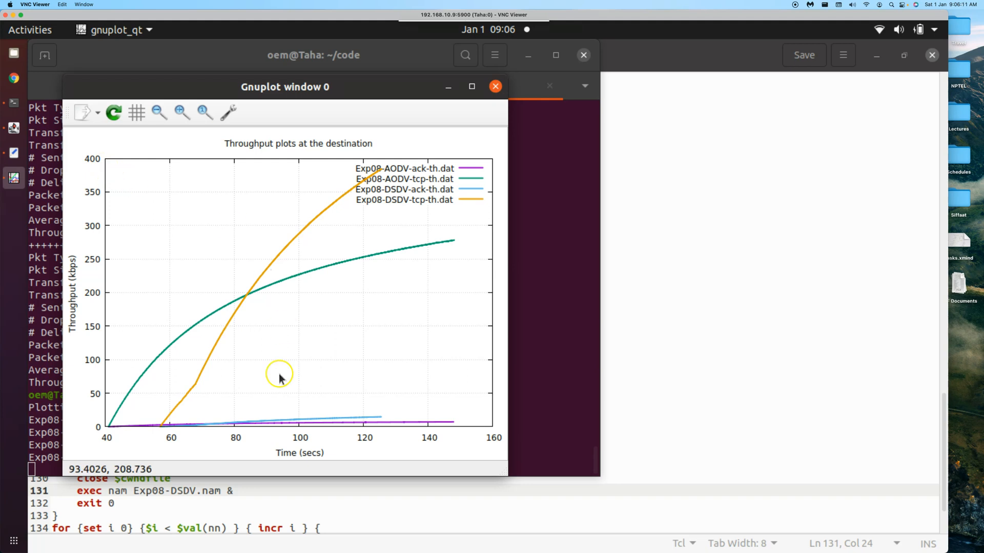
click(495, 86)
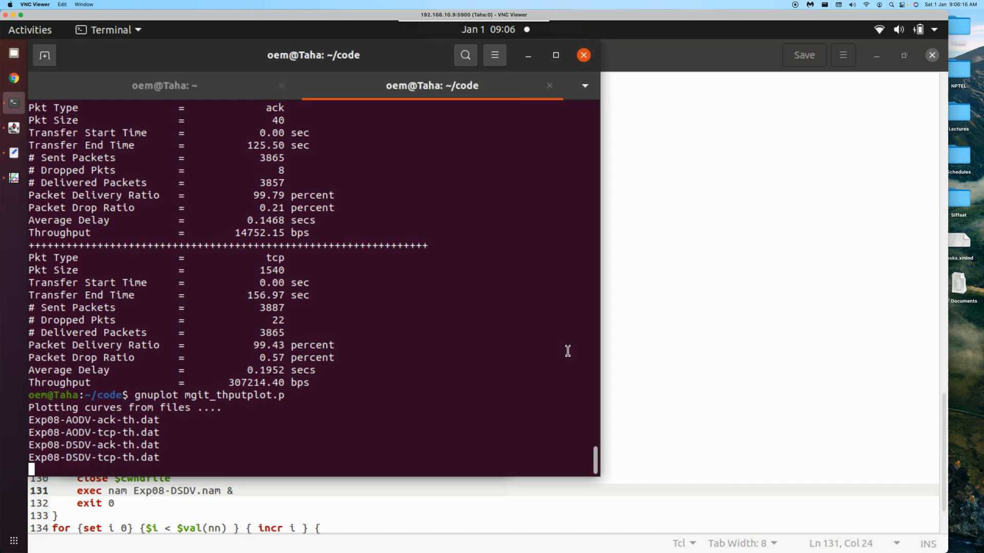
List the code folder with ls, then run gnuplot mgit_cwndplot.p for the congestion-window plot.
text(ls)
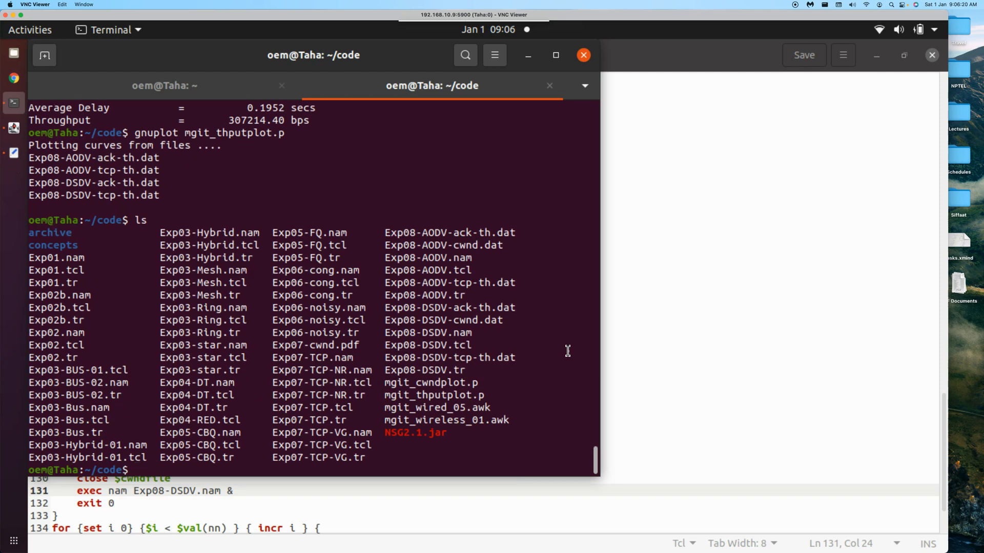
text(gnuplot)
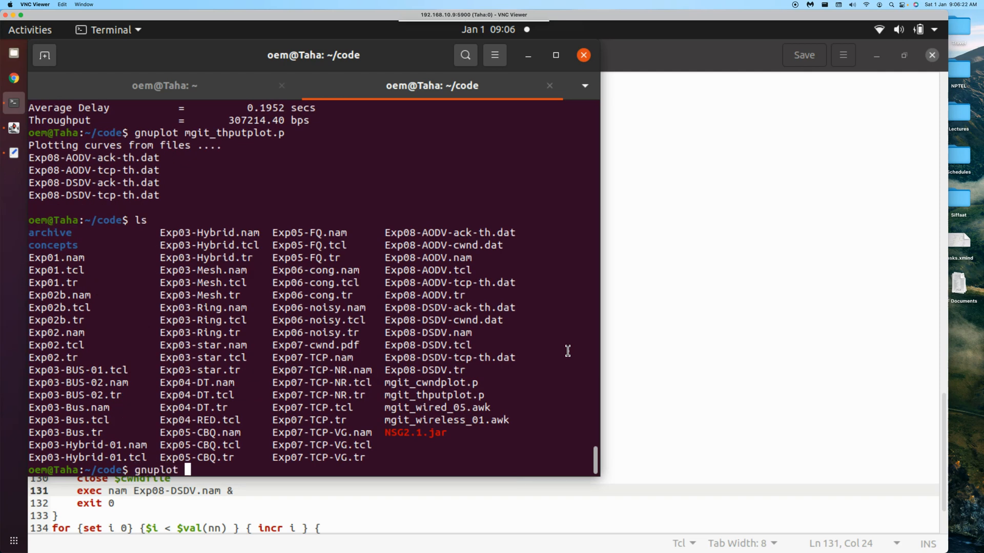
text(mgit_)
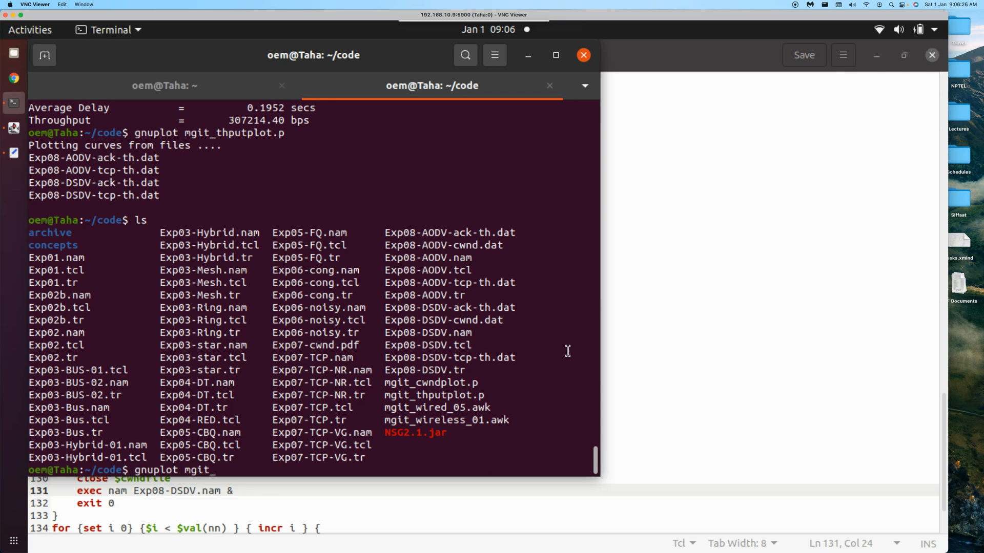
text(cwndplot.p)
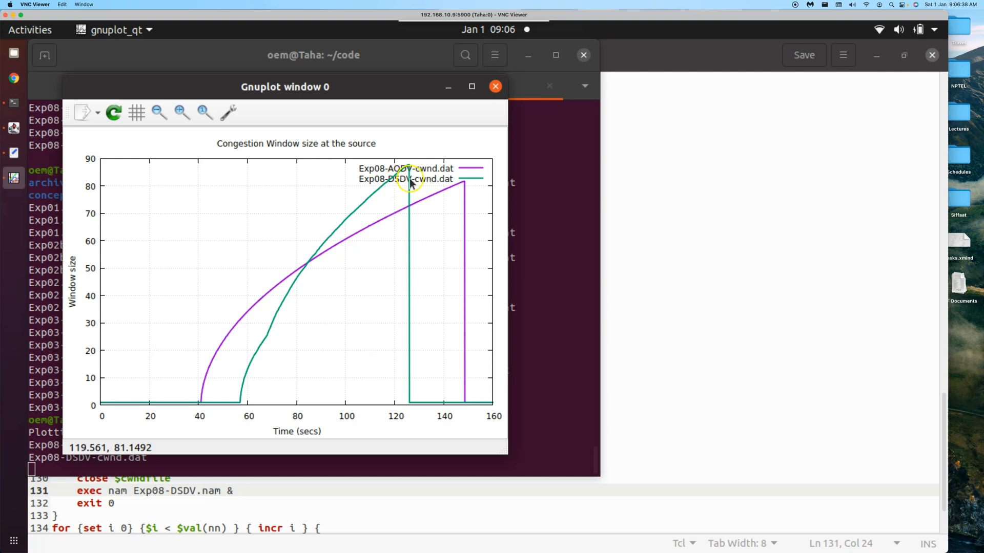
mouse_move(307, 251)
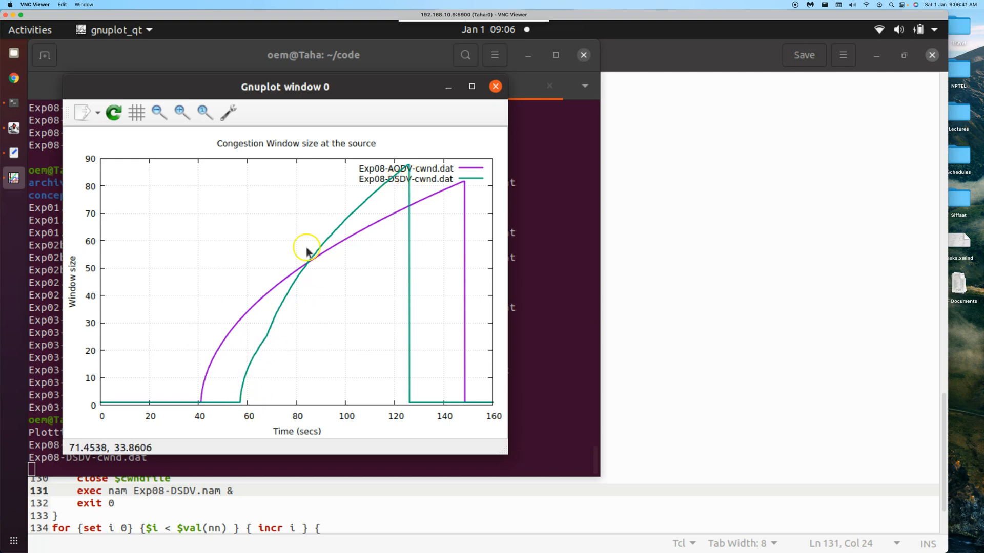
mouse_move(287, 347)
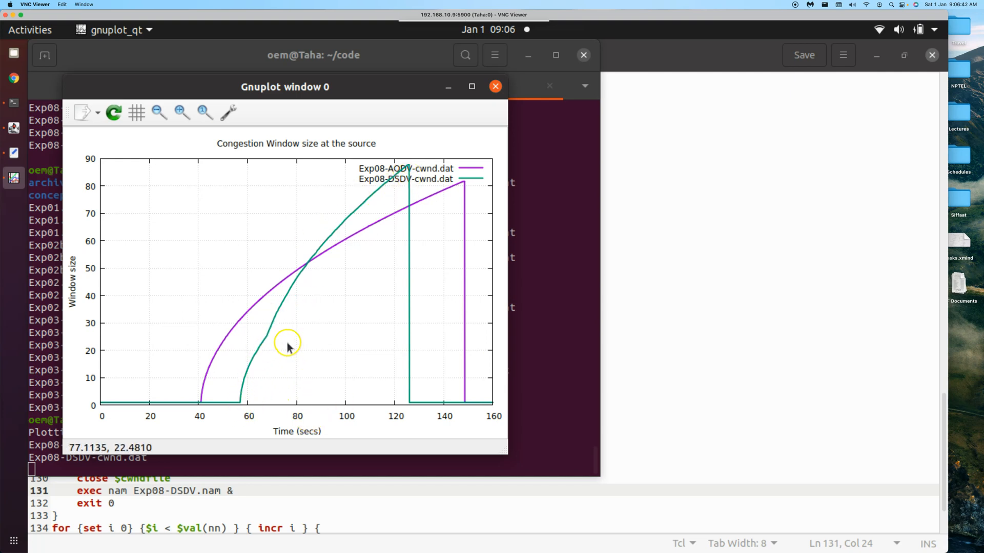
mouse_move(271, 341)
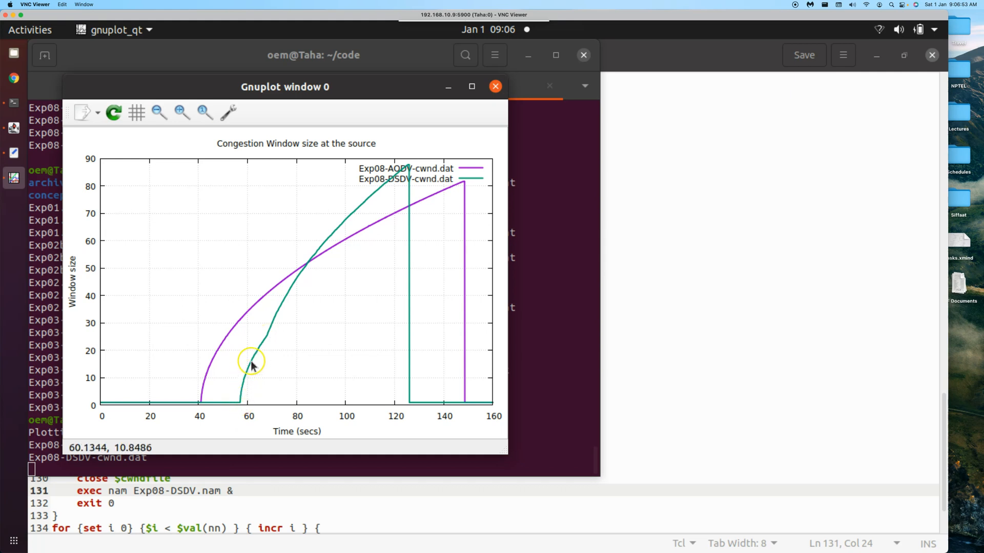
mouse_move(264, 343)
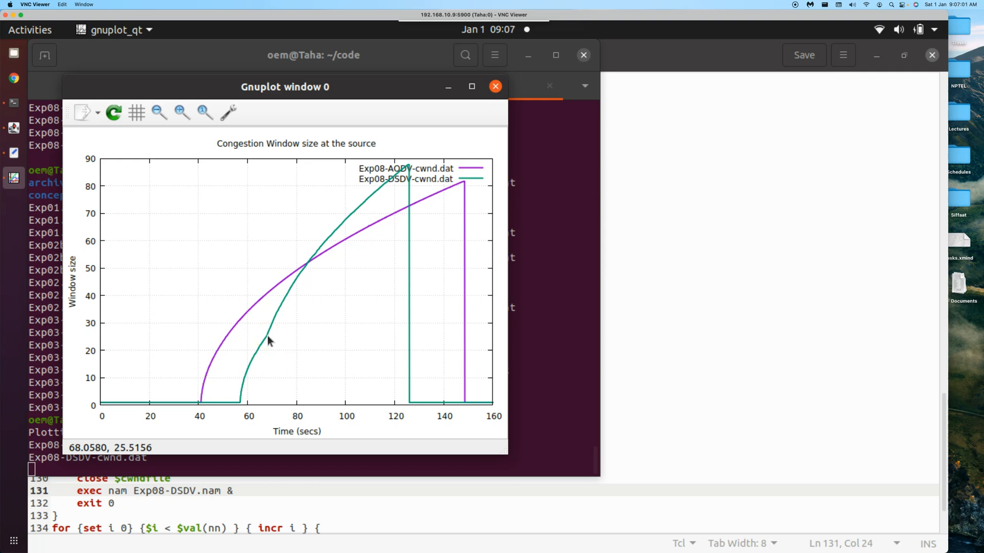
mouse_move(267, 344)
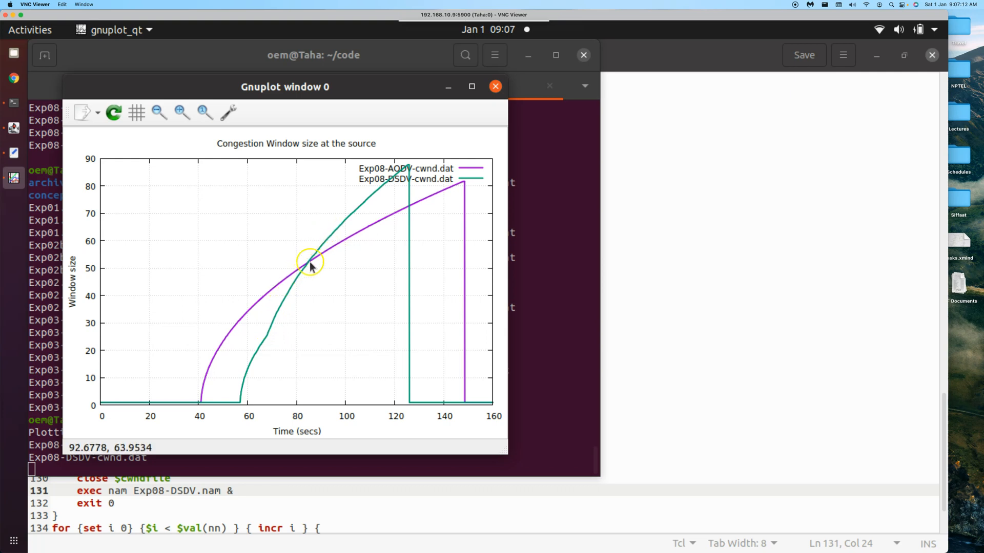
mouse_move(337, 226)
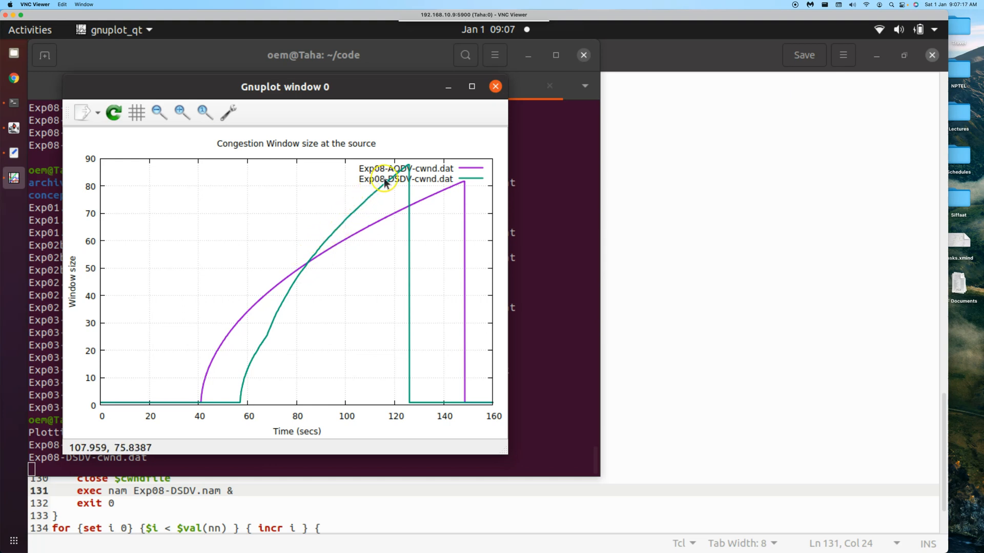
mouse_move(406, 168)
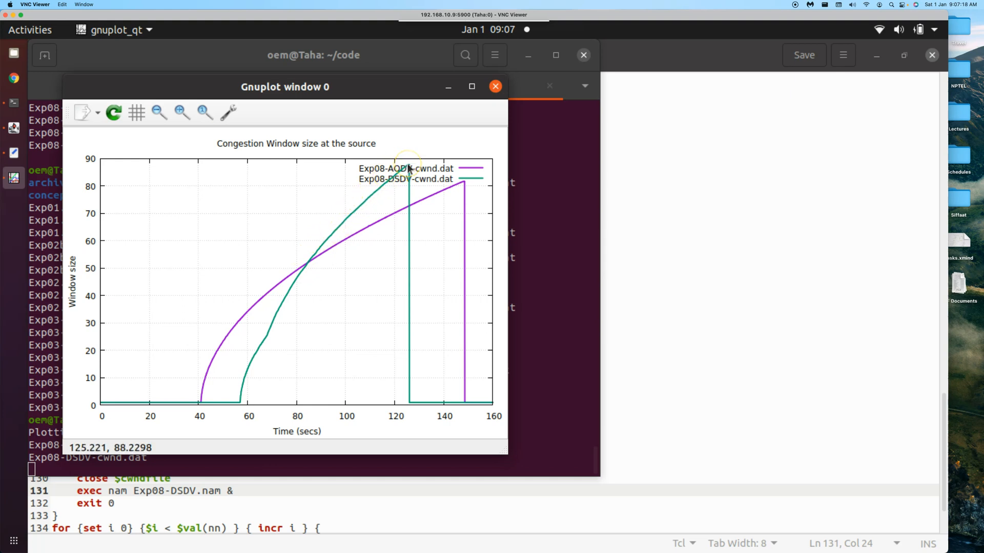
mouse_move(406, 166)
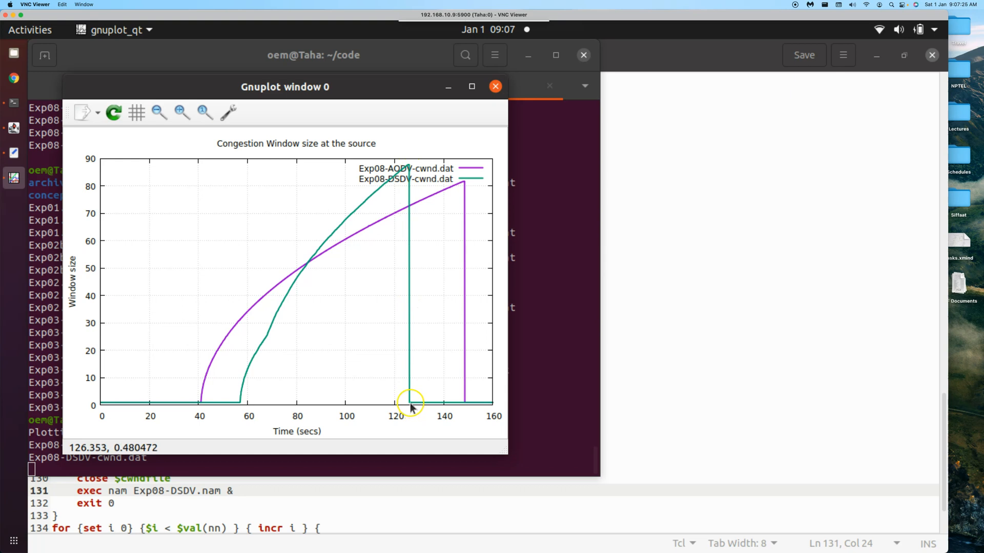
mouse_move(496, 408)
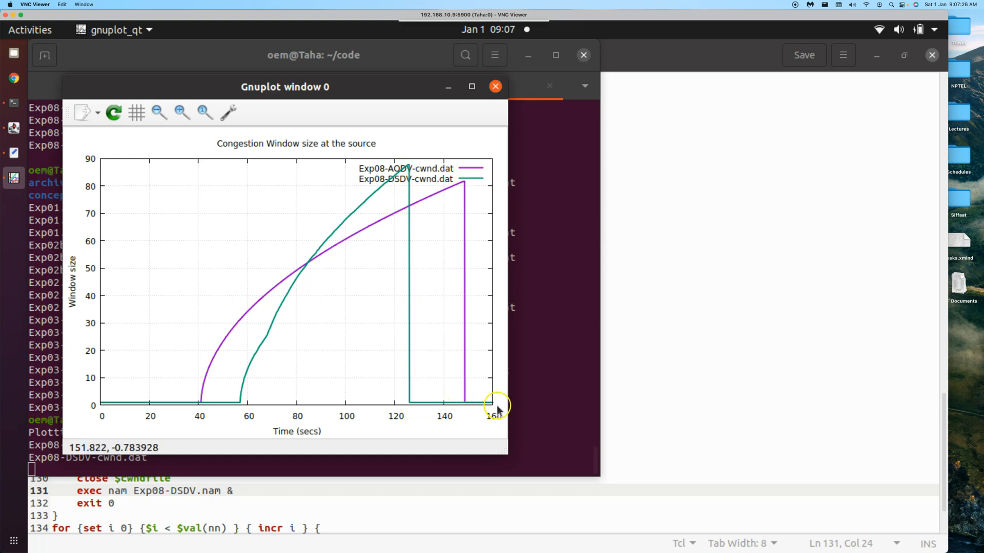
mouse_move(494, 406)
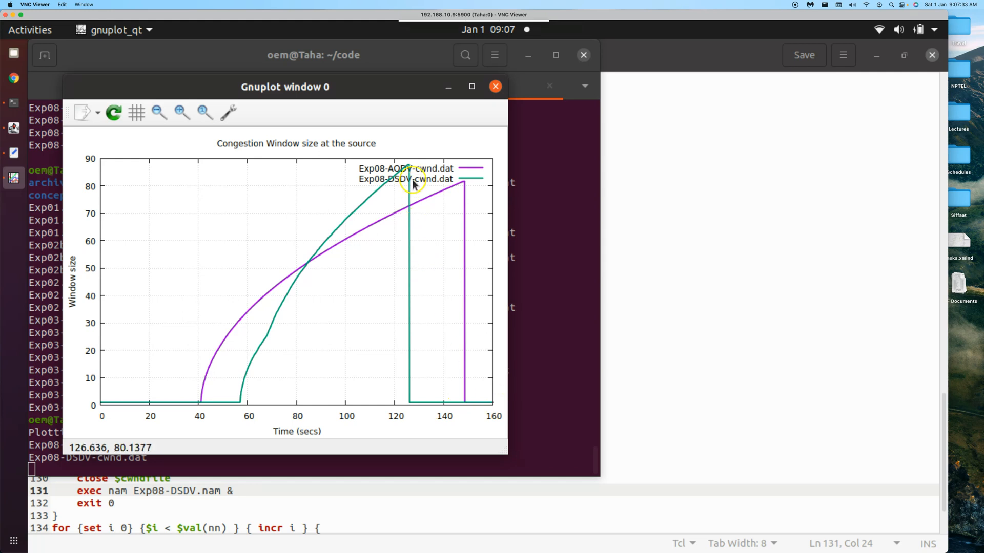
mouse_move(404, 190)
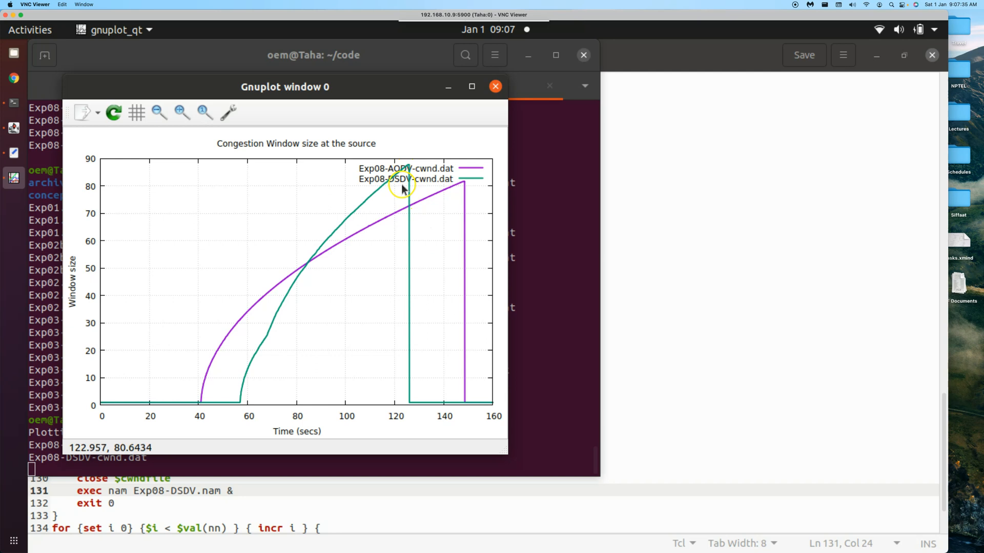